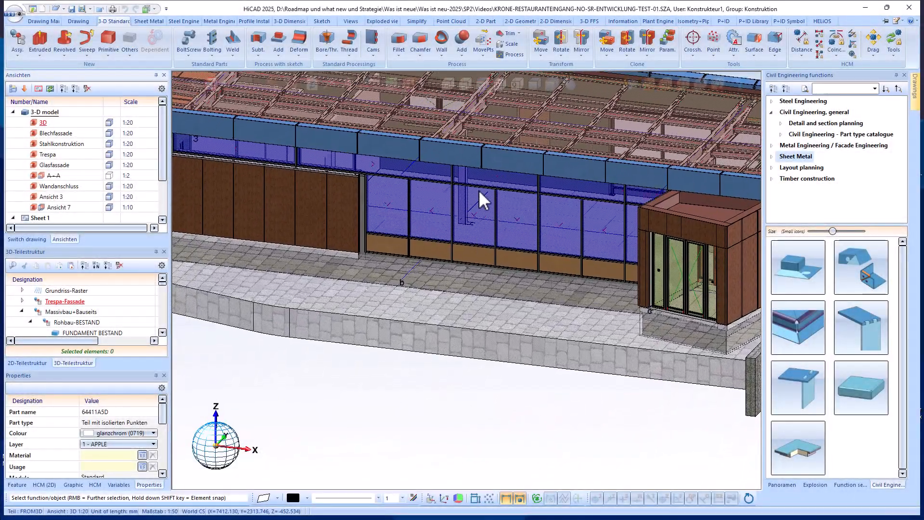
- Start a 1:10 cuboid detail at the lower frame corner and load the ANFANG-05 building model
{"action": "scroll", "scroll_direction": "up", "scroll_amount": 3}
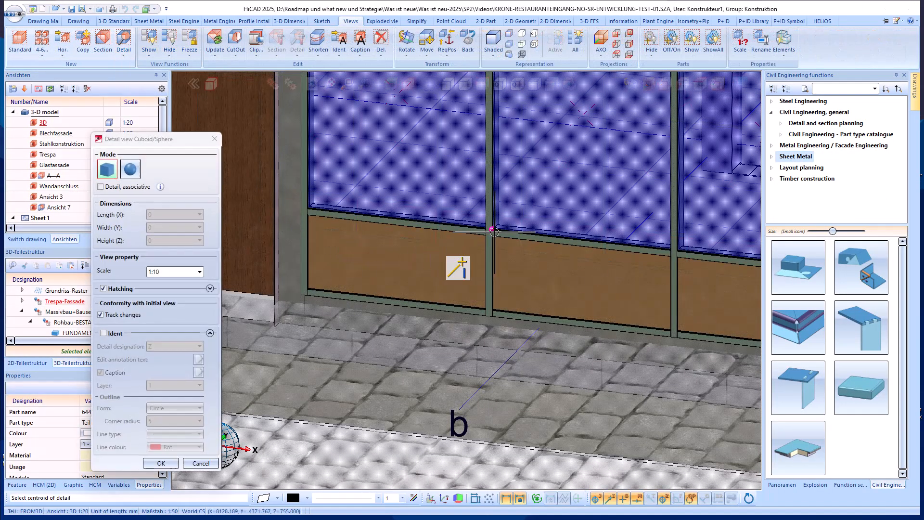
{"action": "left_click", "coordinate": [493, 231]}
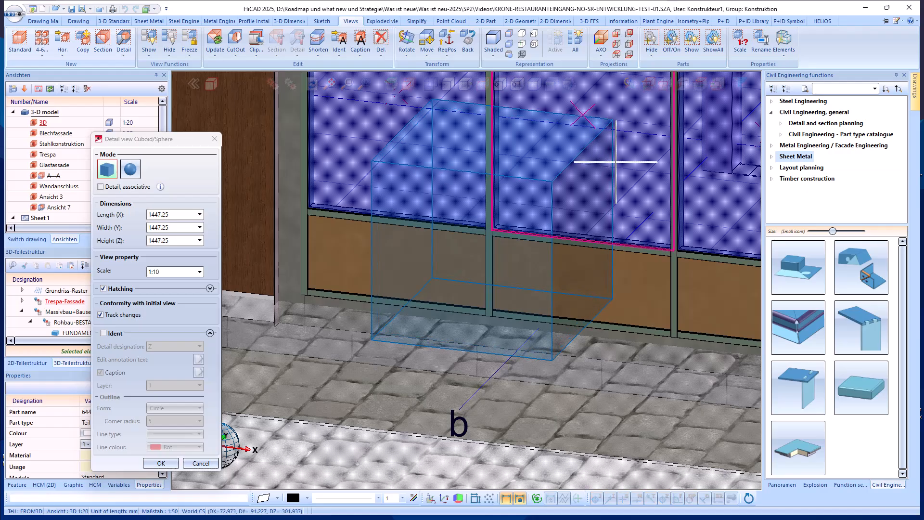
{"action": "left_click", "coordinate": [160, 462]}
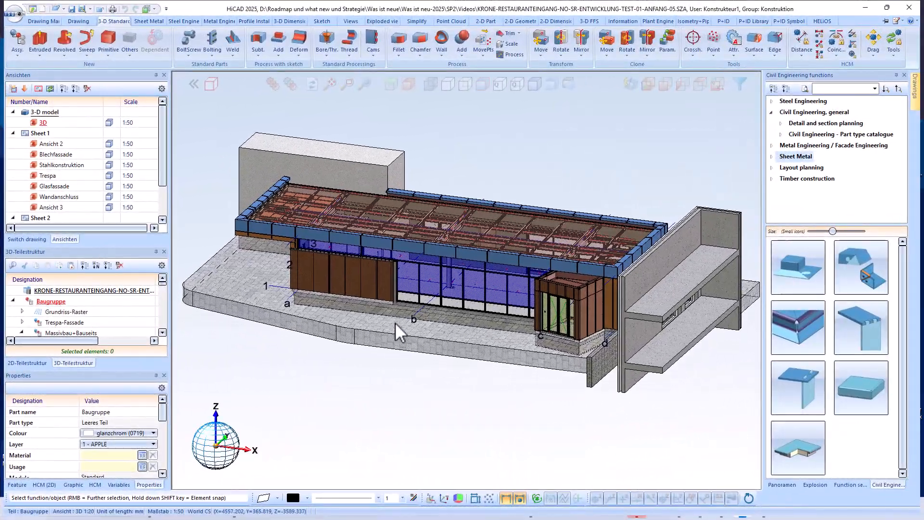
- Zoom to the facade base and create a 1:30 cuboid detail of the glazing frame and paving
{"action": "scroll", "scroll_direction": "up", "scroll_amount": 3}
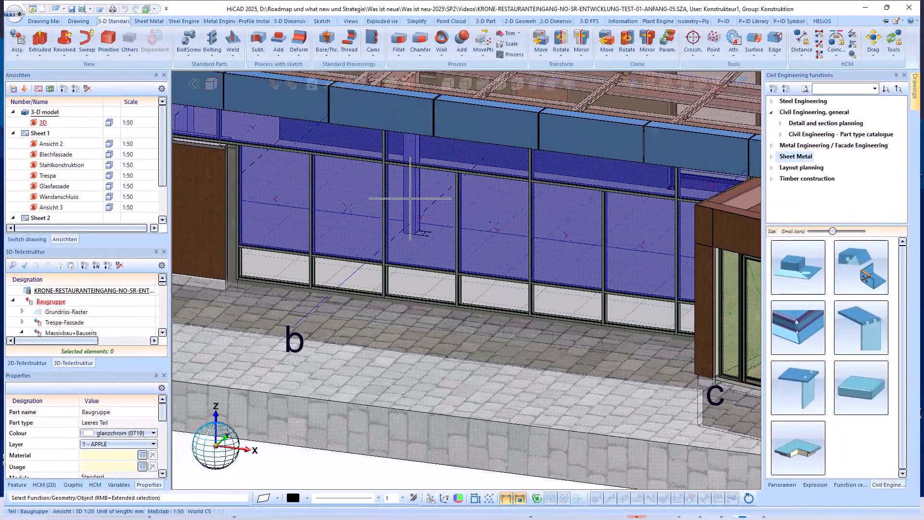
{"action": "scroll", "scroll_direction": "up", "scroll_amount": 3}
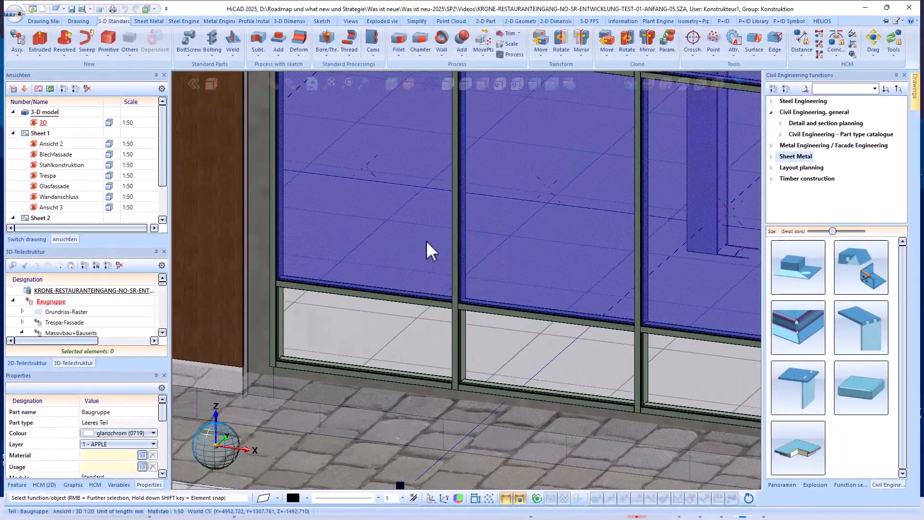
{"action": "left_click", "coordinate": [124, 42]}
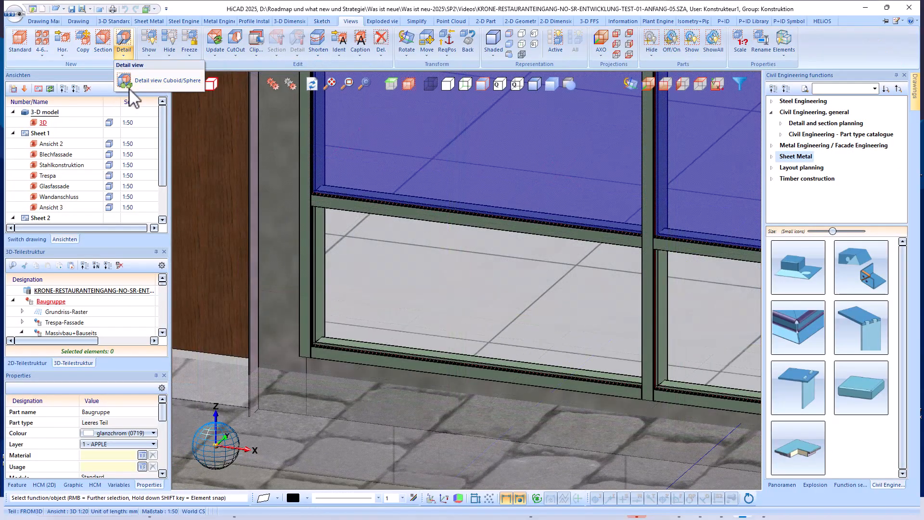
{"action": "left_click", "coordinate": [167, 80]}
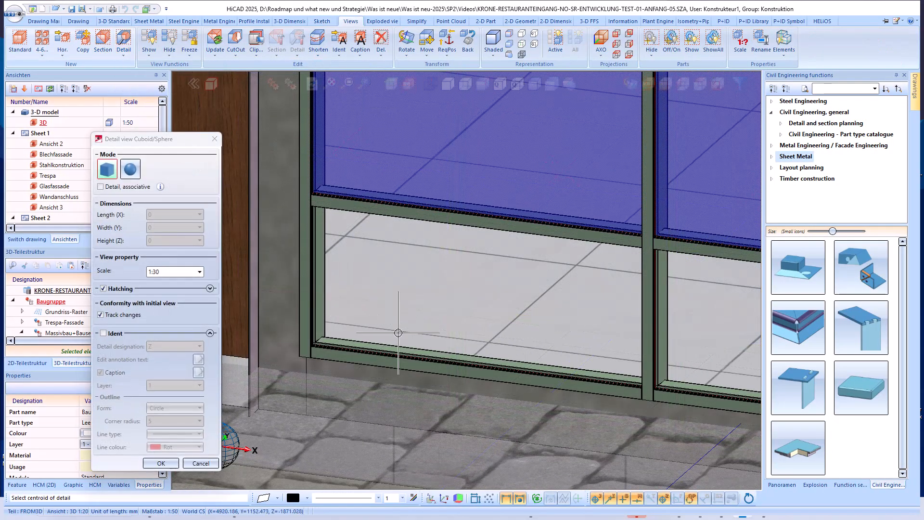
{"action": "mouse_move", "coordinate": [486, 312]}
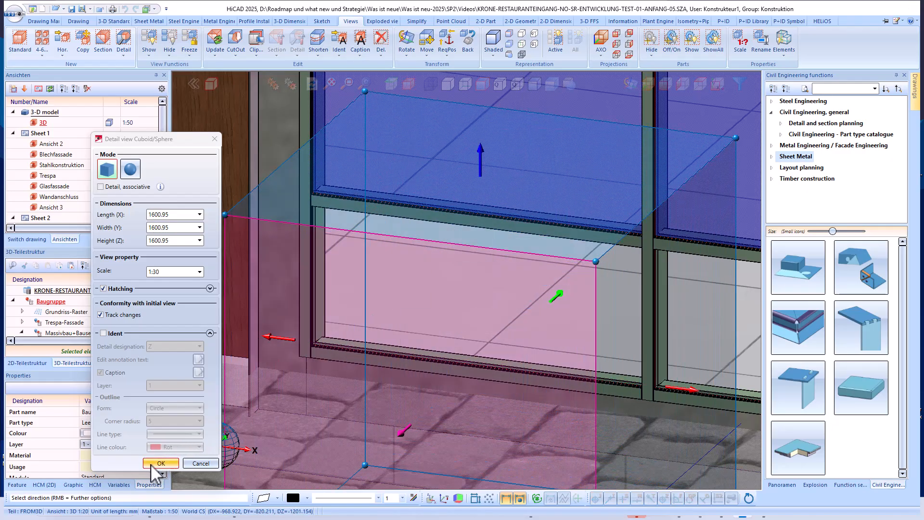
{"action": "left_click", "coordinate": [160, 462]}
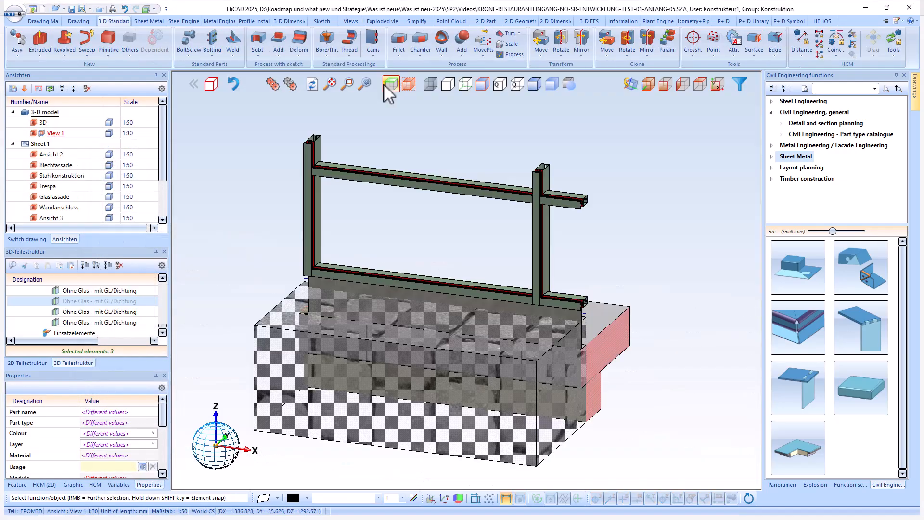
- Put the working plane on the frame's front face and check it in hidden-line front view
{"action": "left_click", "coordinate": [391, 84]}
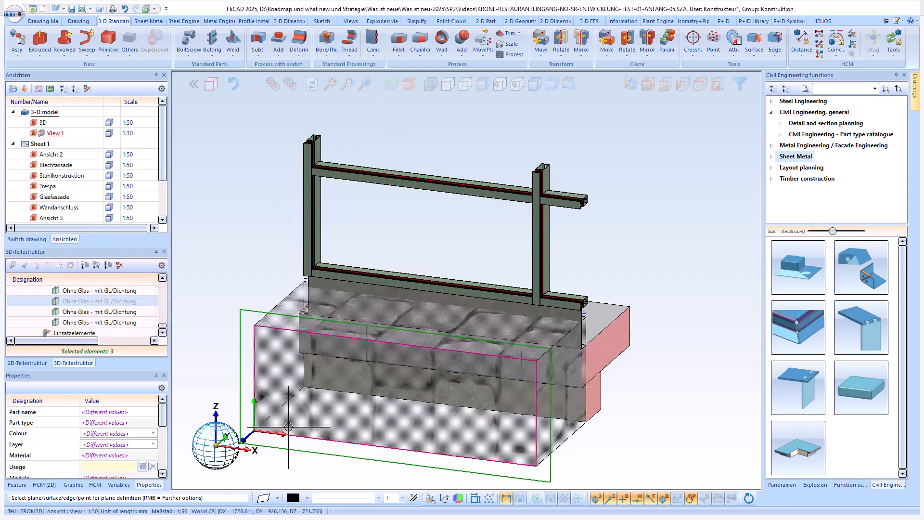
{"action": "left_click", "coordinate": [448, 84]}
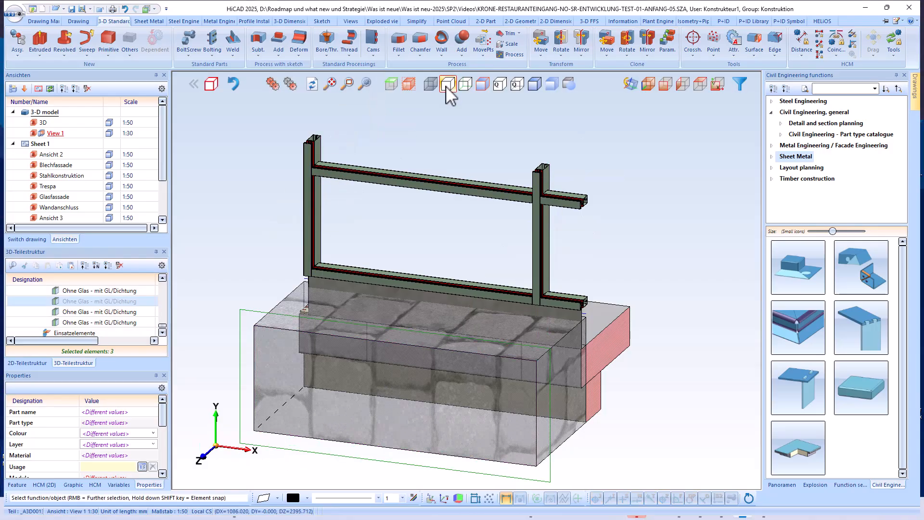
{"action": "left_click", "coordinate": [700, 84]}
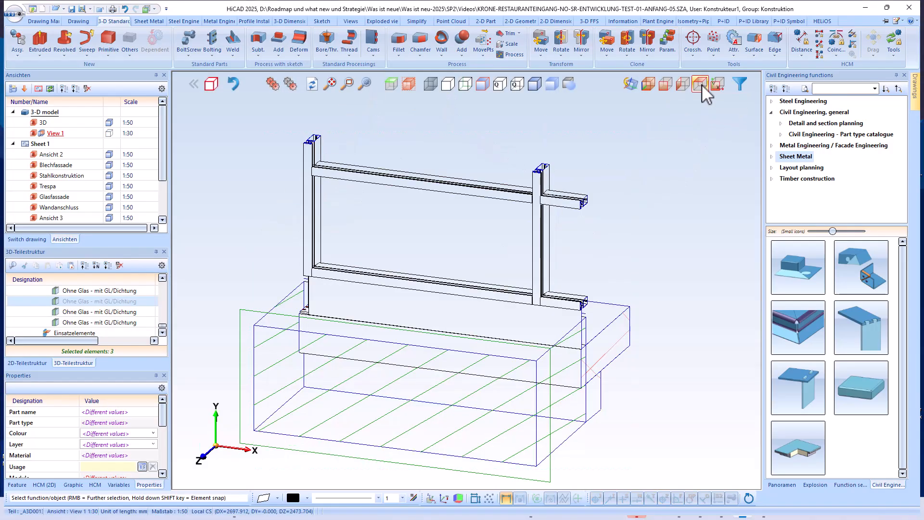
{"action": "left_click", "coordinate": [700, 84]}
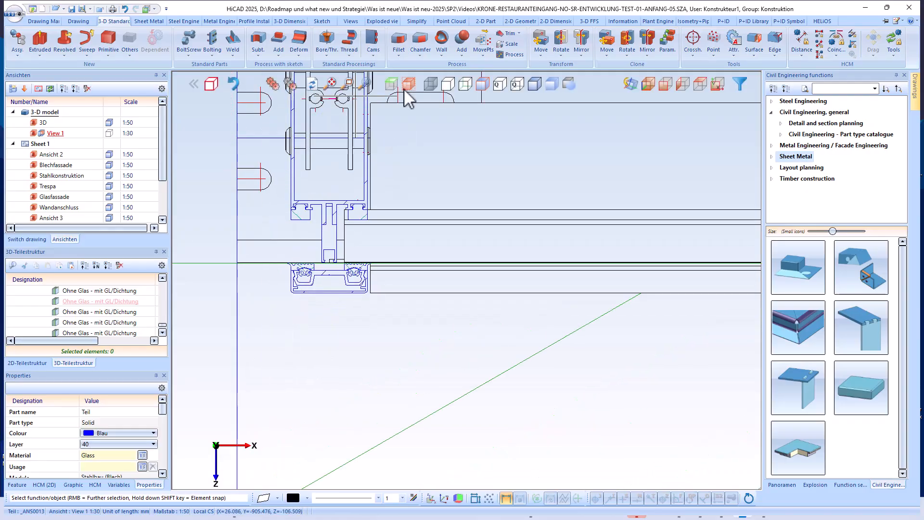
{"action": "left_click", "coordinate": [647, 84]}
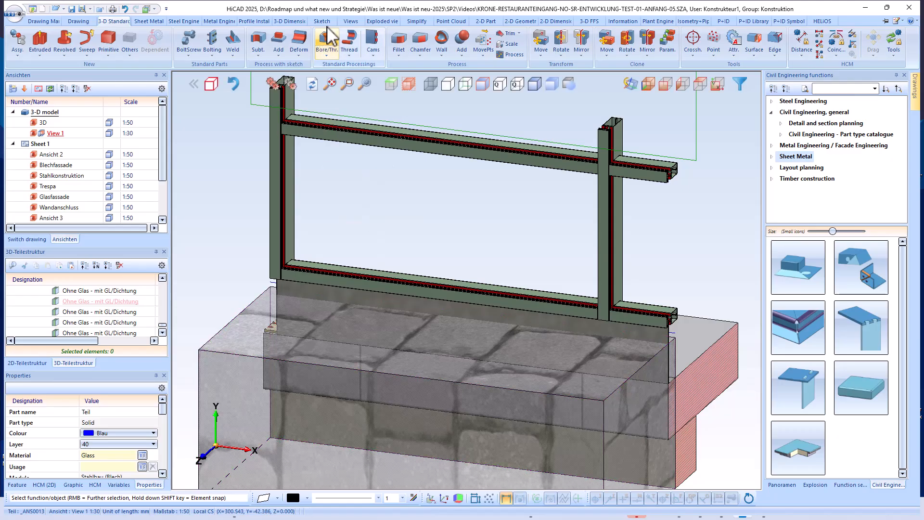
- Start a sketch on the working plane and draw a rectangle between the frame profiles
{"action": "left_click", "coordinate": [322, 21]}
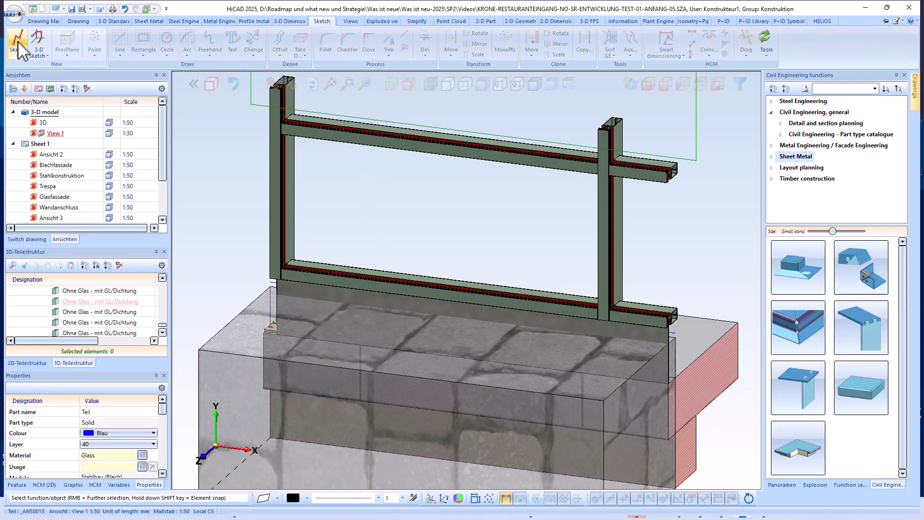
{"action": "left_click", "coordinate": [16, 42]}
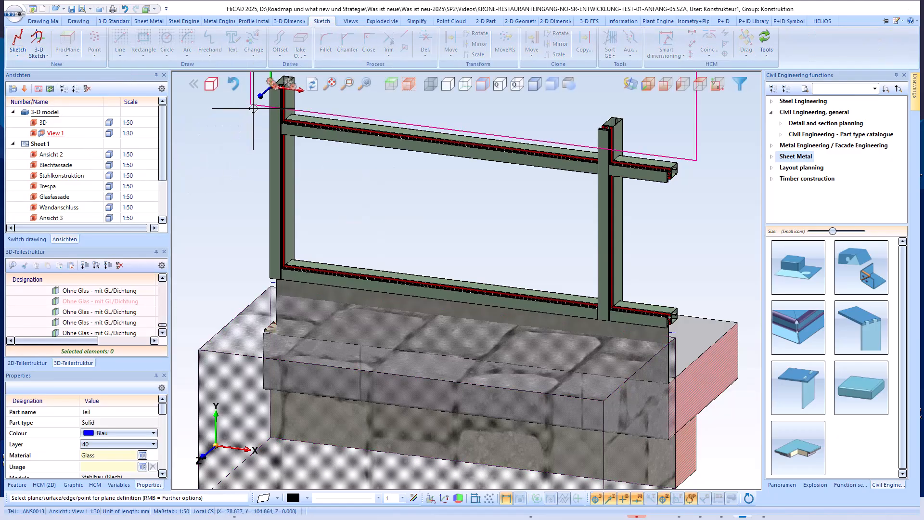
{"action": "left_click", "coordinate": [143, 40]}
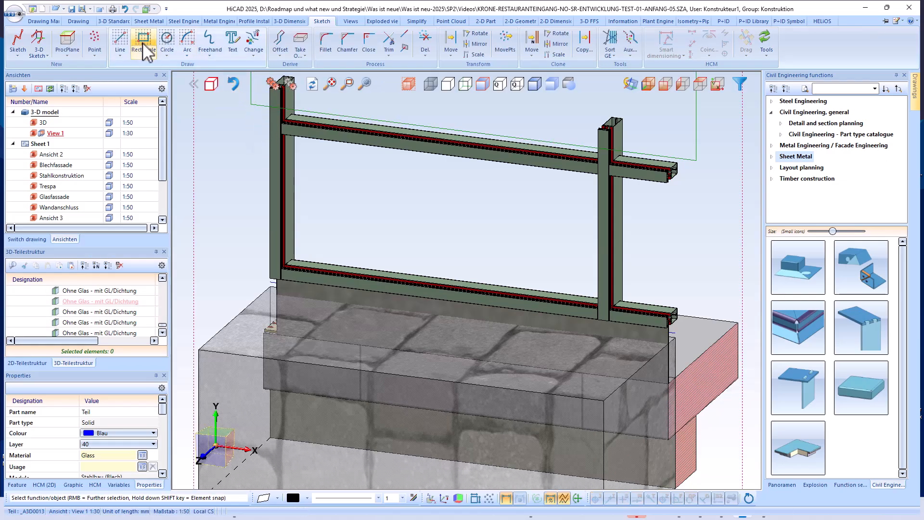
{"action": "left_click", "coordinate": [143, 44]}
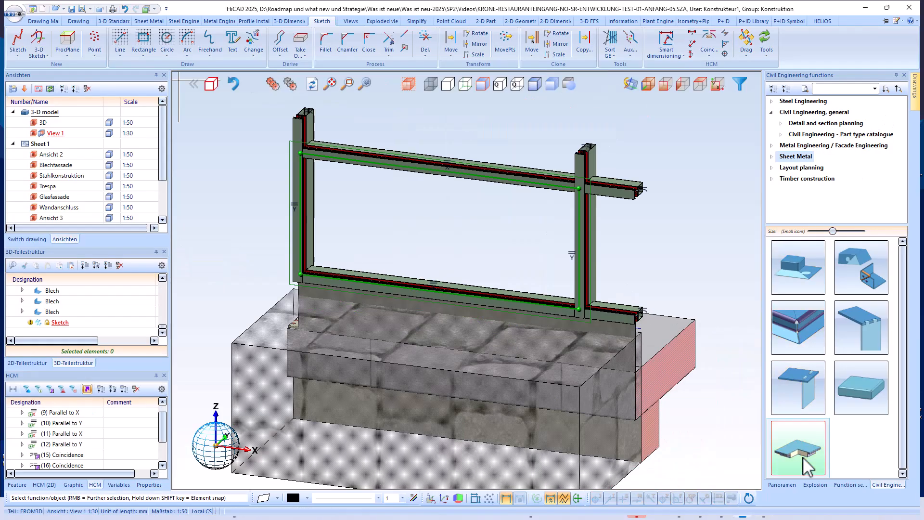
- Start a panel from the sketch and try a different insulated panel type
{"action": "double_click", "coordinate": [797, 447]}
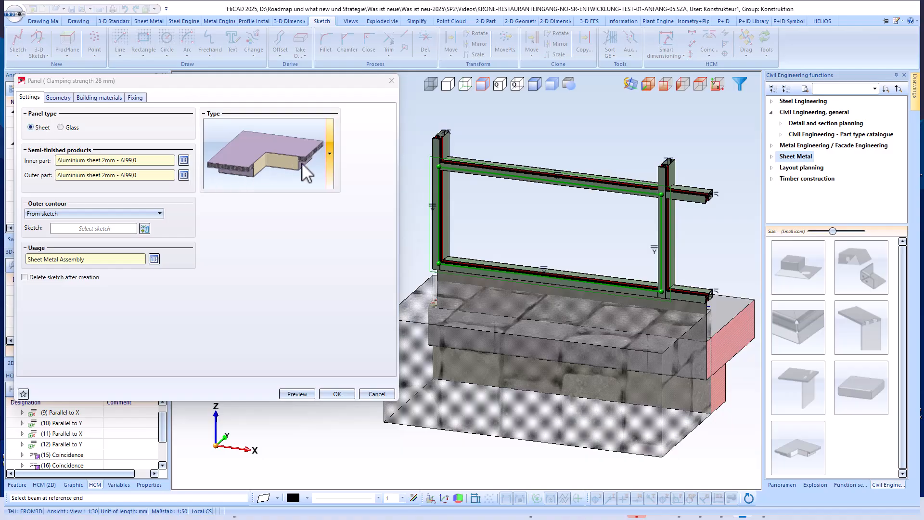
{"action": "mouse_move", "coordinate": [335, 169]}
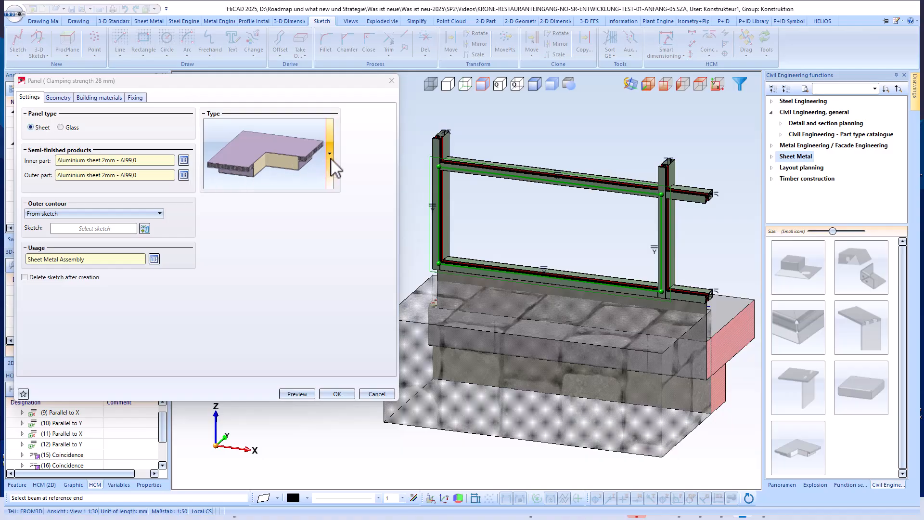
{"action": "left_click", "coordinate": [330, 154]}
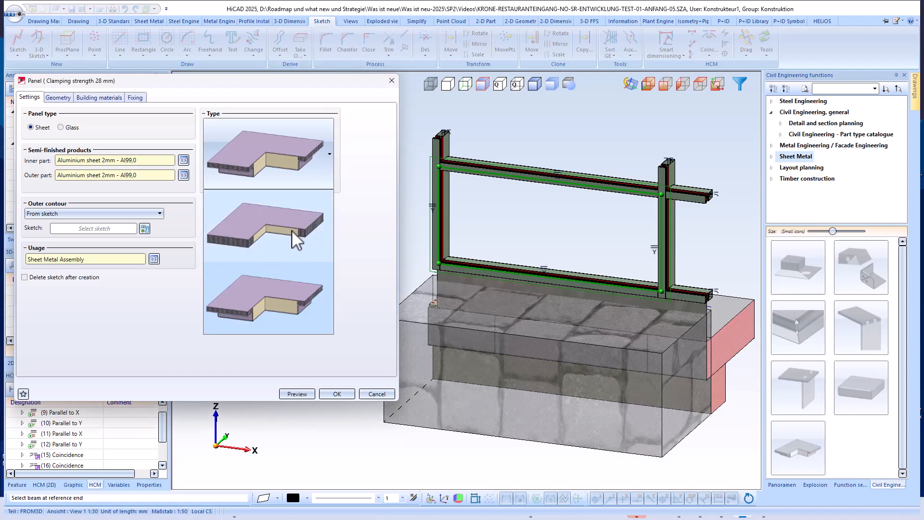
{"action": "left_click", "coordinate": [268, 300]}
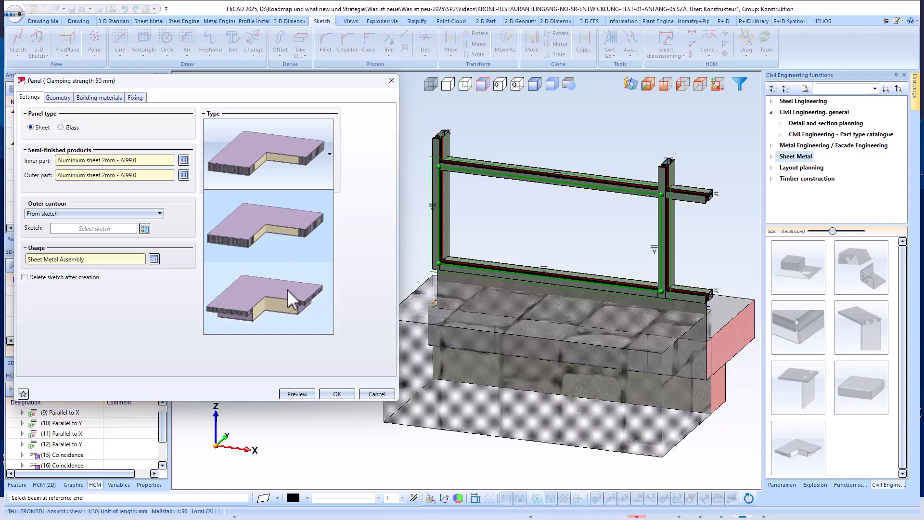
{"action": "mouse_move", "coordinate": [288, 302]}
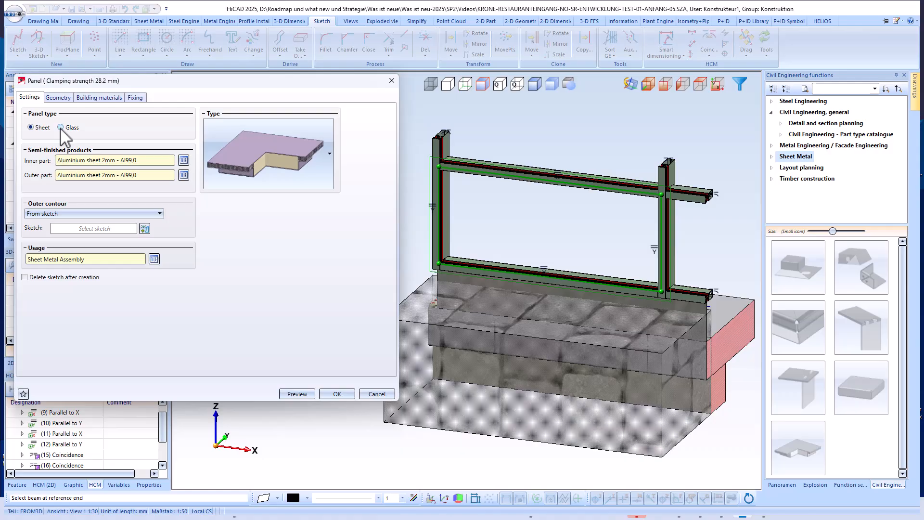
- Make it a glass panel with an ESG 8 part and the frame sketch as outer contour
{"action": "left_click", "coordinate": [61, 128]}
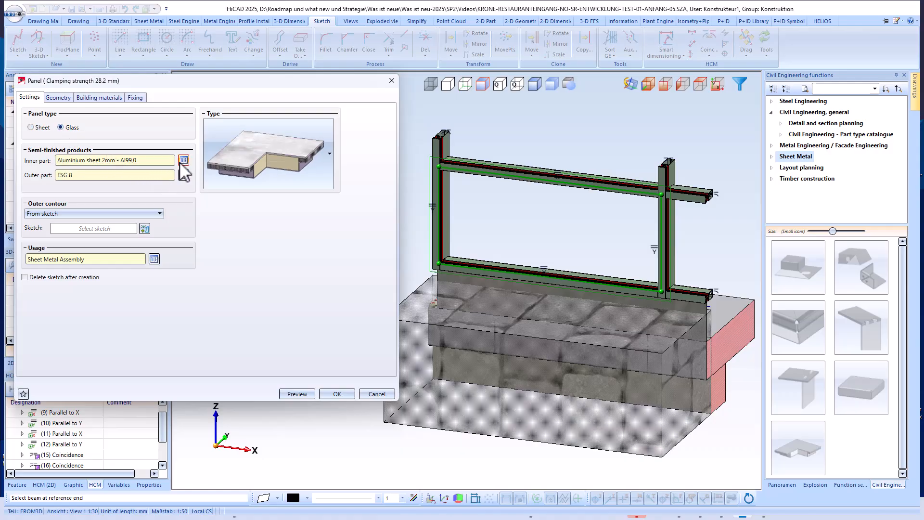
{"action": "left_click", "coordinate": [184, 160]}
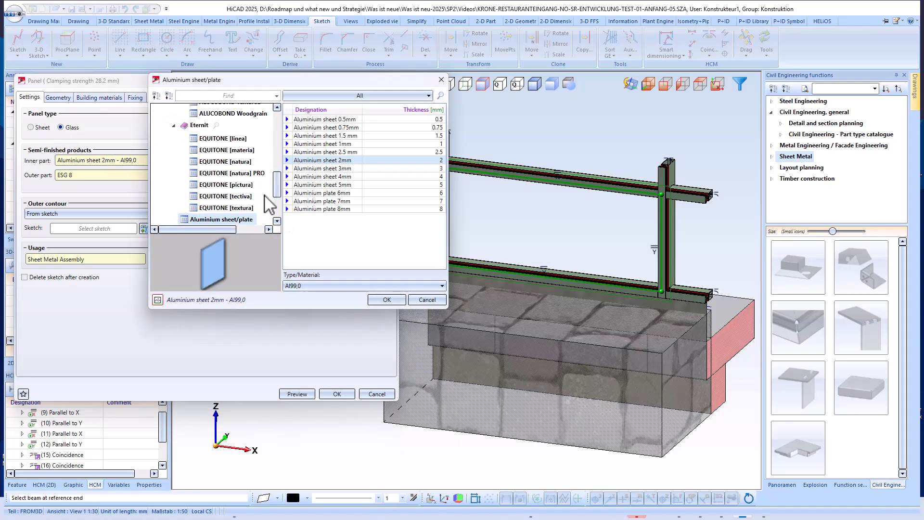
{"action": "scroll", "scroll_direction": "down", "scroll_amount": 3}
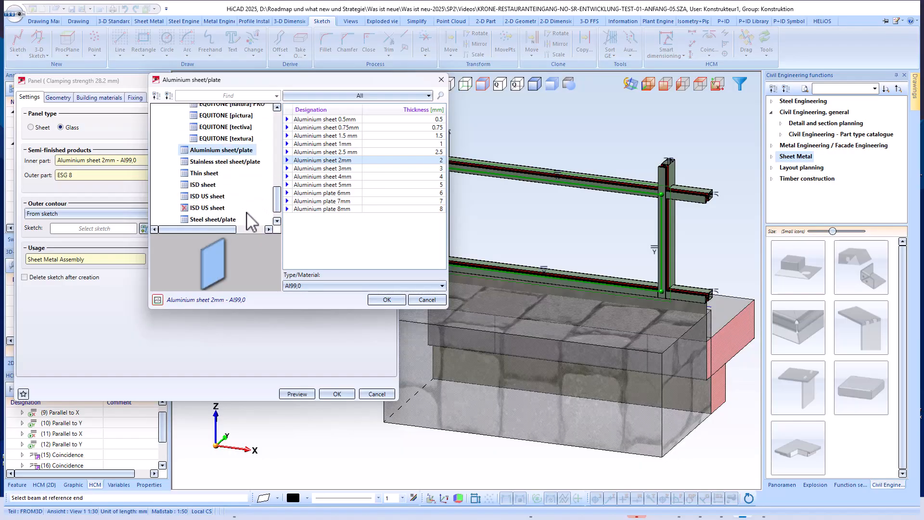
{"action": "left_click", "coordinate": [387, 299]}
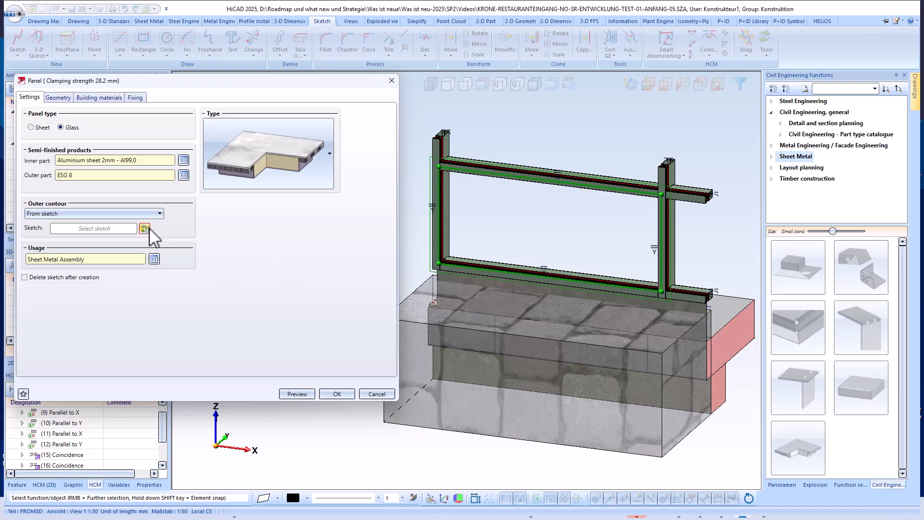
{"action": "left_click", "coordinate": [144, 228]}
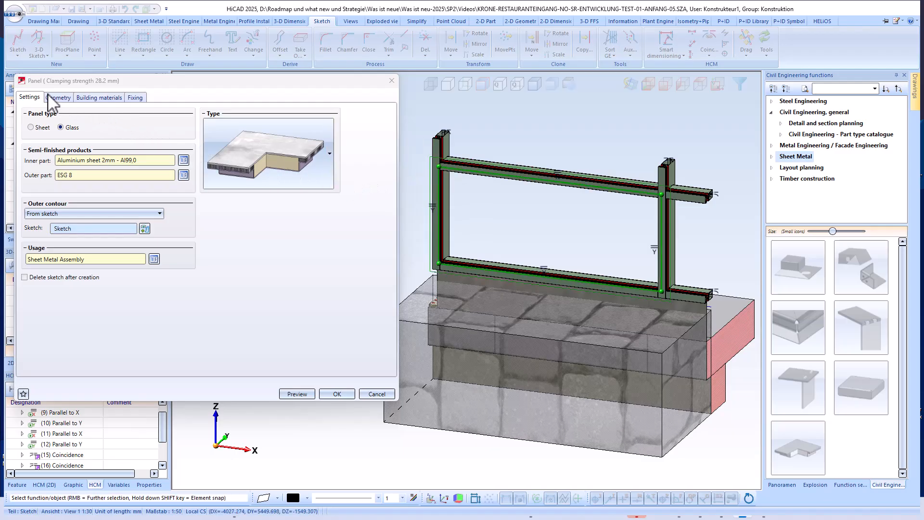
- Set the panel edge dimensions to 50, 28, 15 and 20 and pick a corner processing style
{"action": "left_click", "coordinate": [58, 97]}
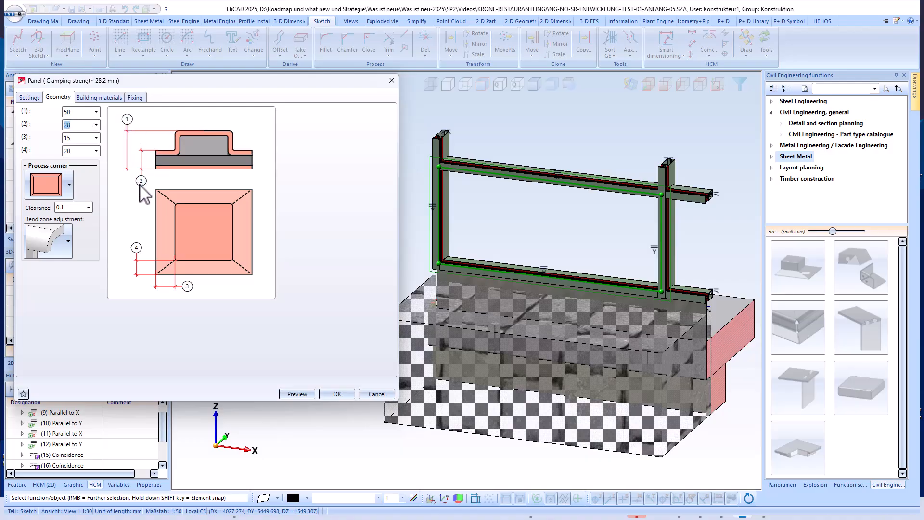
{"action": "left_click", "coordinate": [72, 184]}
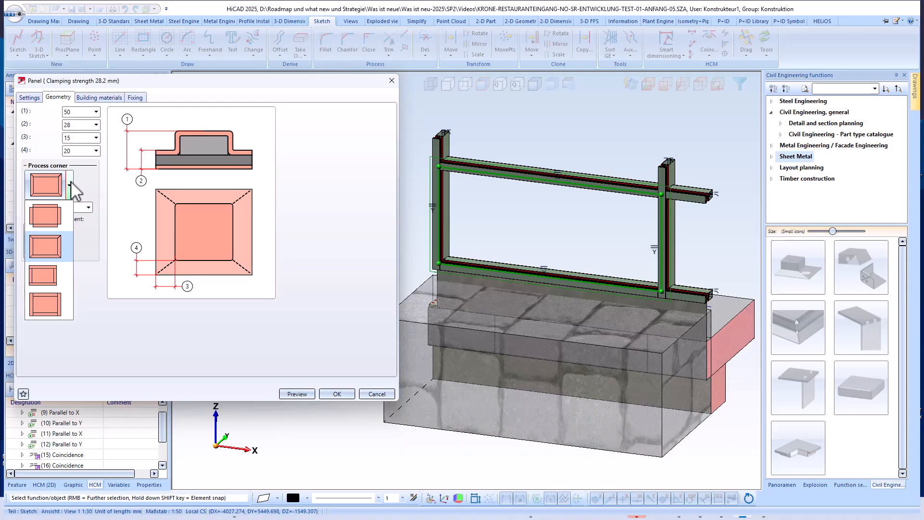
{"action": "left_click", "coordinate": [44, 184]}
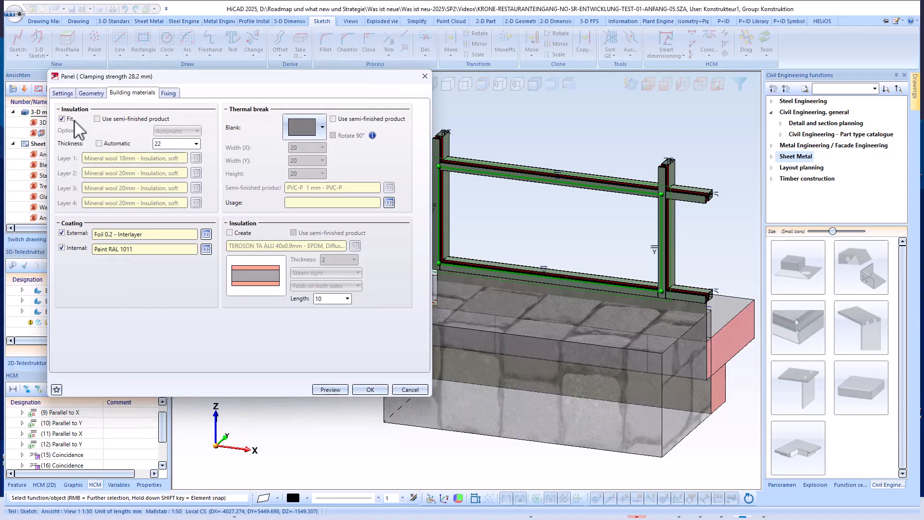
- Fit Mineral wool 18mm insulation and a Foil 0.2 external coating from the catalogues
{"action": "left_click", "coordinate": [97, 118]}
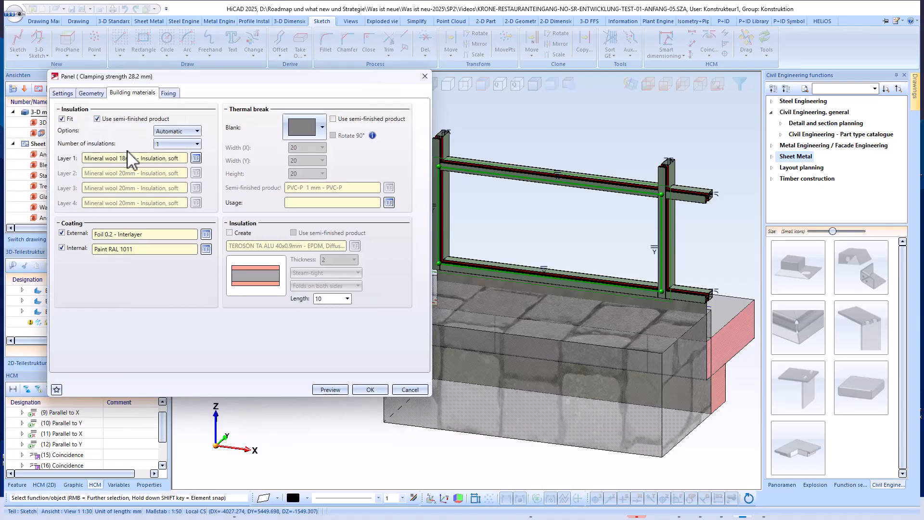
{"action": "left_click", "coordinate": [196, 158]}
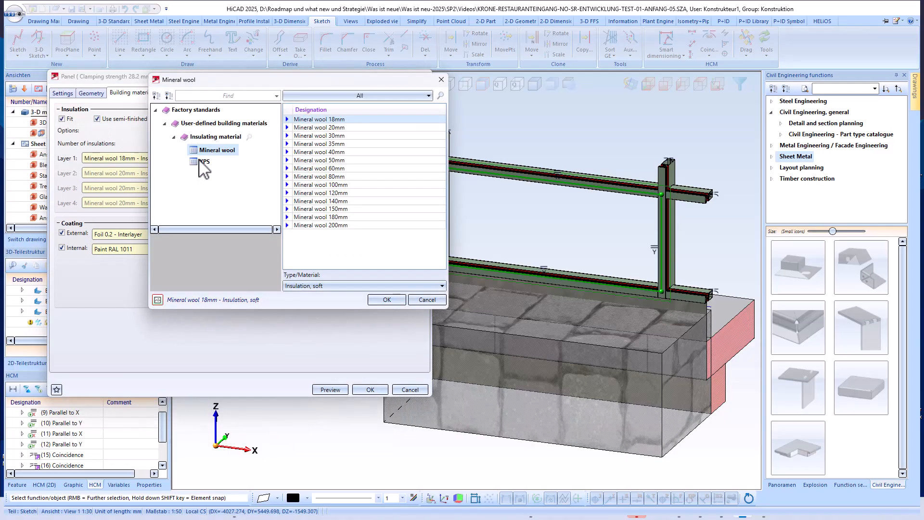
{"action": "left_click", "coordinate": [205, 161]}
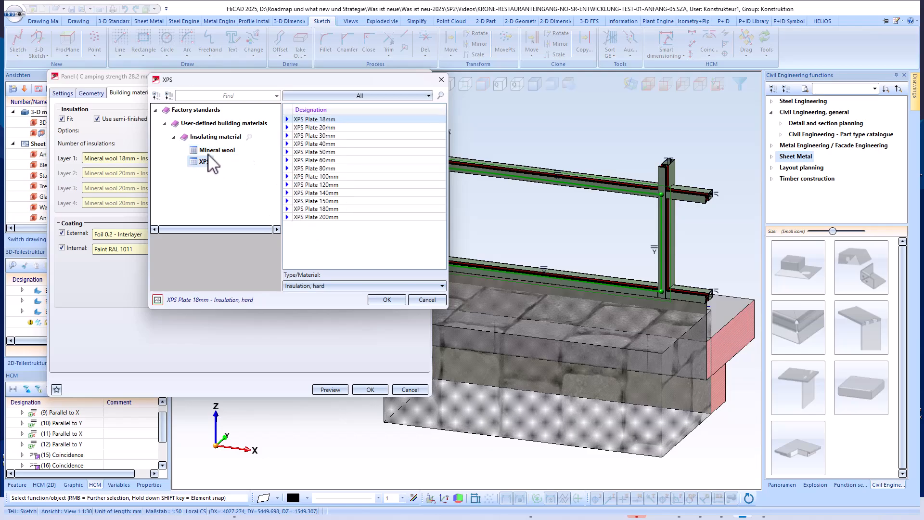
{"action": "left_click", "coordinate": [218, 150]}
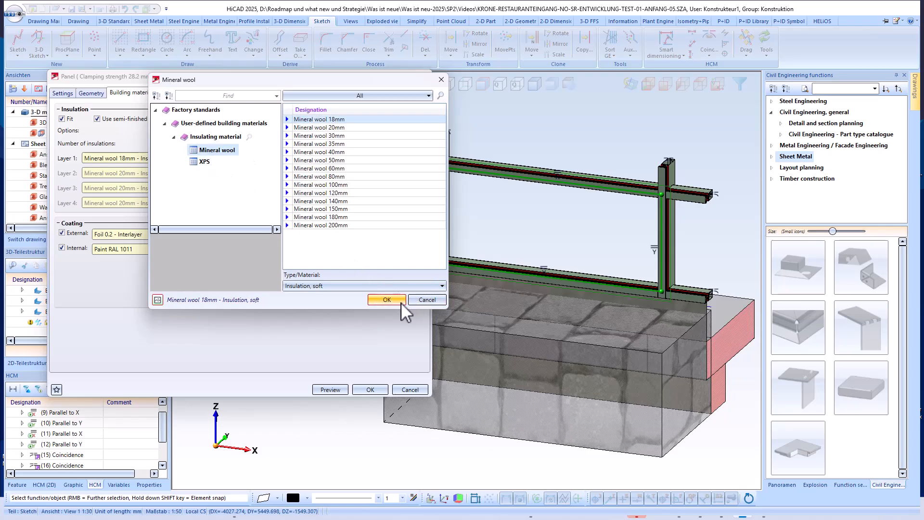
{"action": "left_click", "coordinate": [386, 300]}
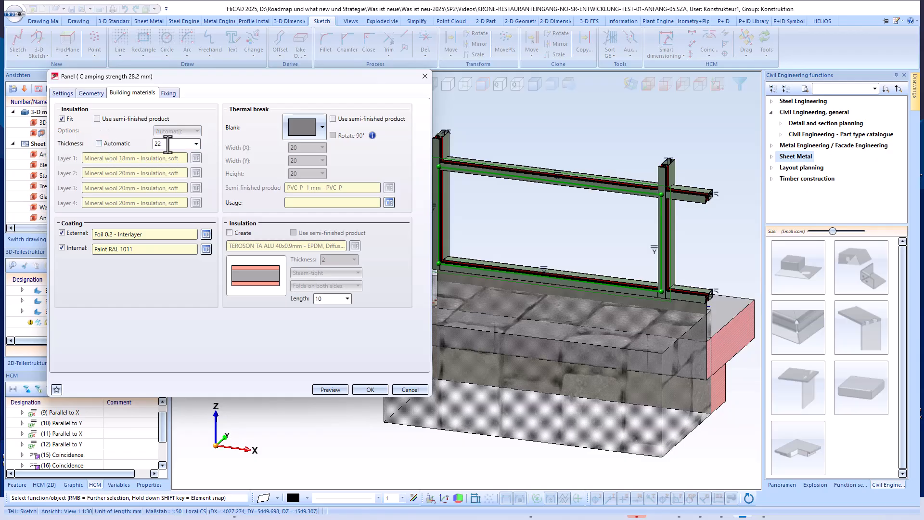
{"action": "left_click", "coordinate": [205, 249]}
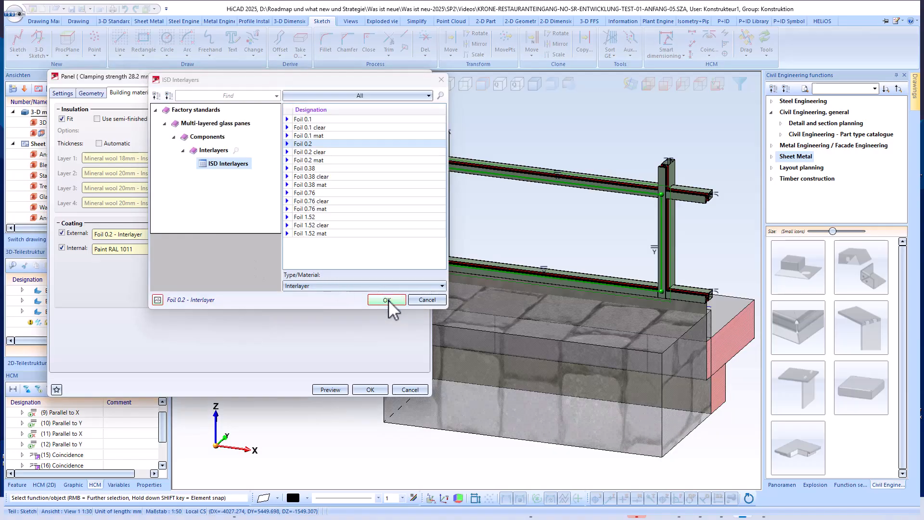
{"action": "left_click", "coordinate": [386, 299]}
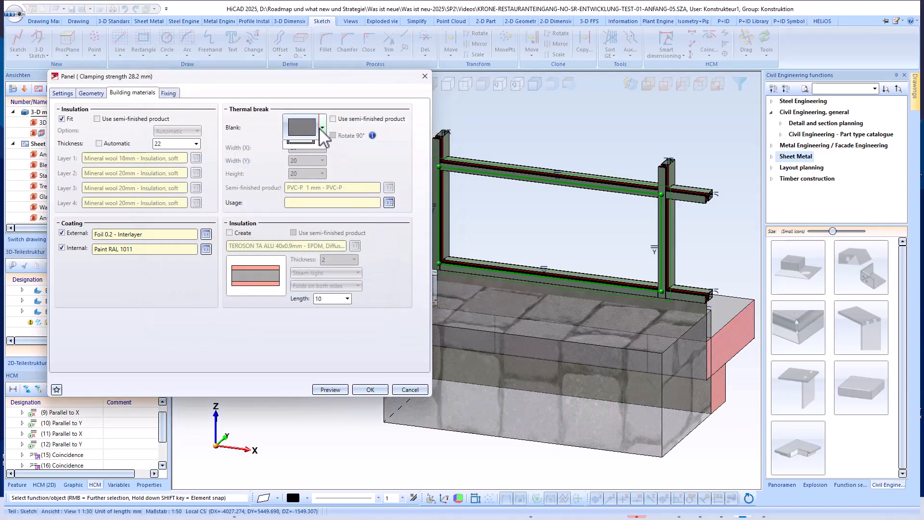
- Try thermal break shapes and catalogue edge insulation, closing the tape catalogue unchosen
{"action": "left_click", "coordinate": [321, 128]}
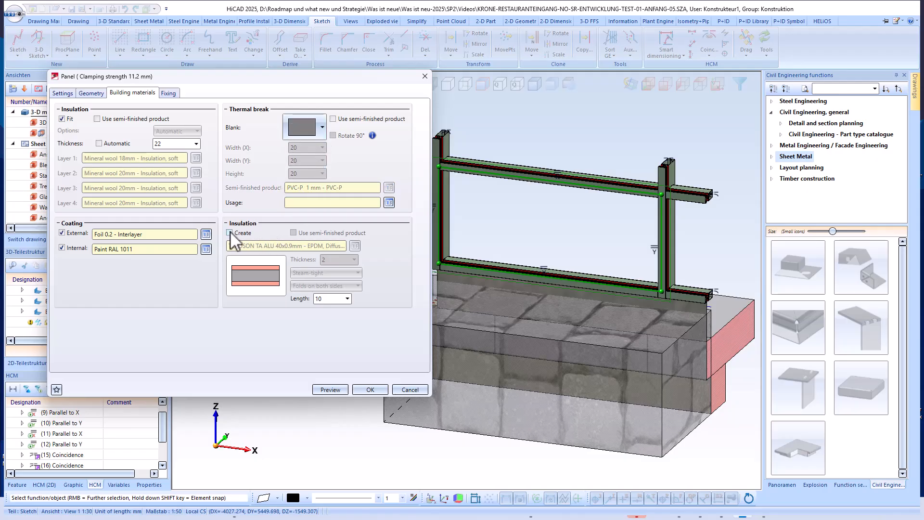
{"action": "left_click", "coordinate": [230, 232]}
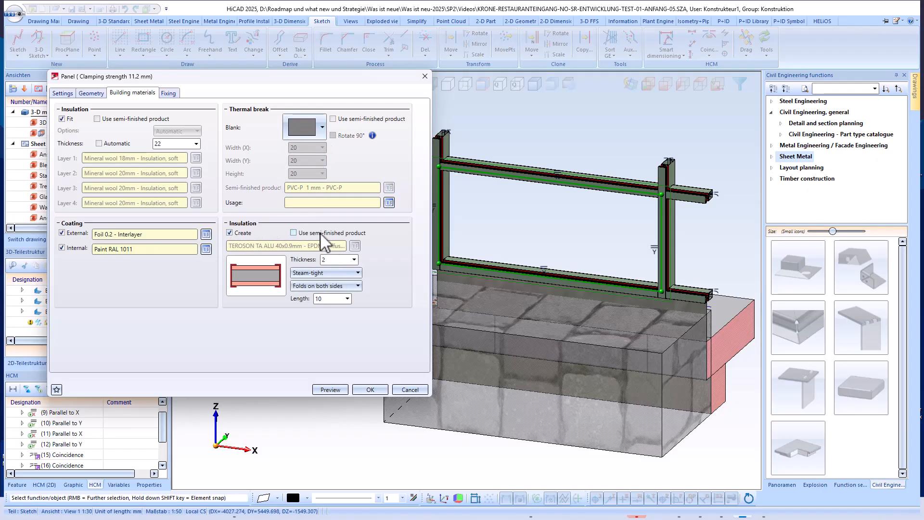
{"action": "left_click", "coordinate": [294, 233]}
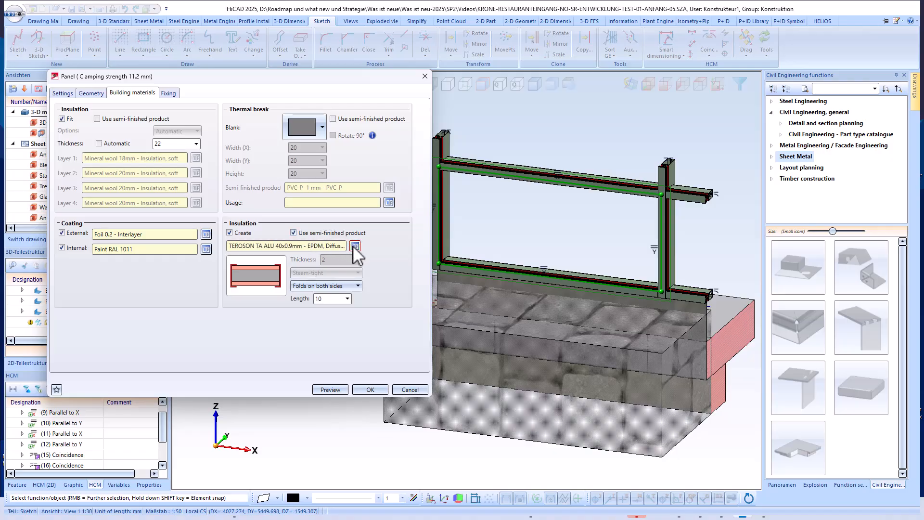
{"action": "left_click", "coordinate": [354, 246]}
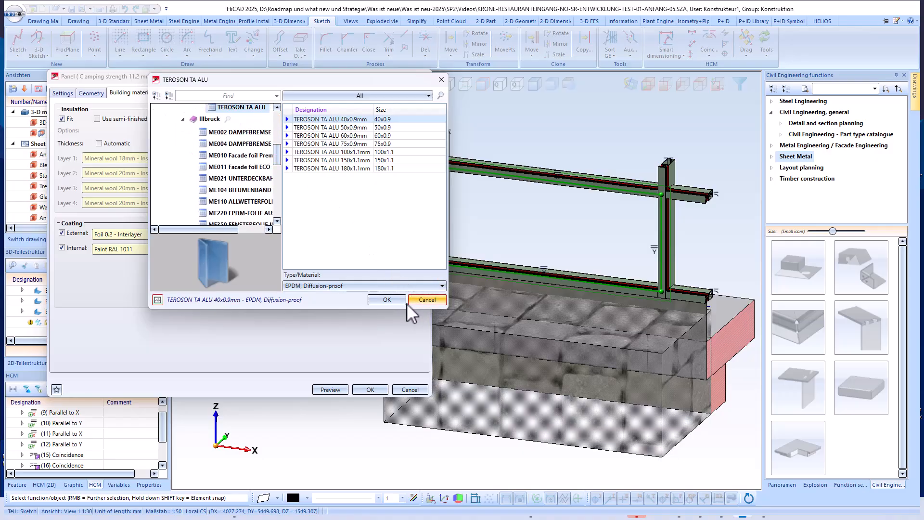
{"action": "left_click", "coordinate": [386, 299]}
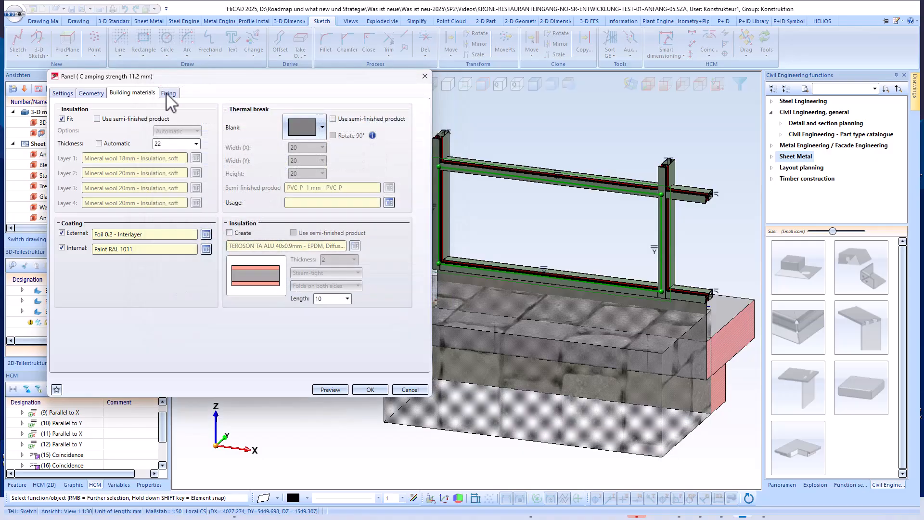
- Fit ISO 7050 ST2.2x6.5 A2 tapping screws from inside at 200 mm spacing
{"action": "left_click", "coordinate": [169, 93]}
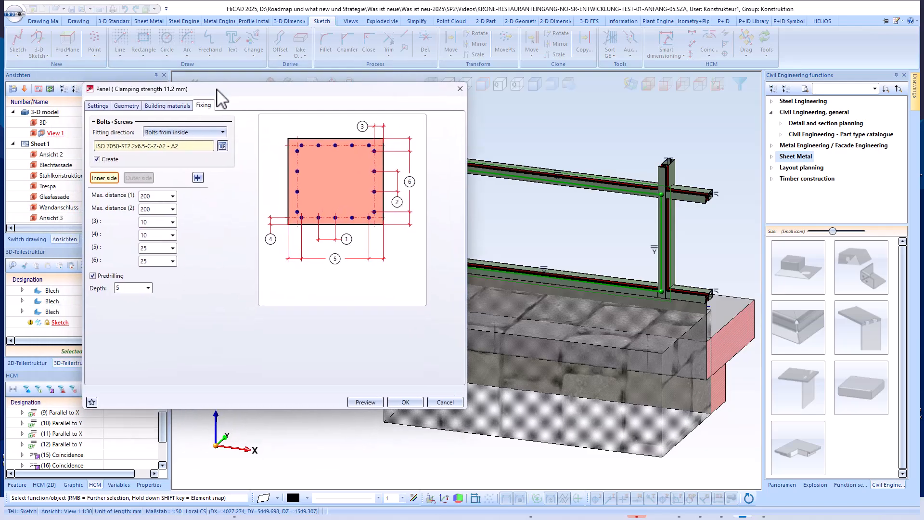
{"action": "left_click", "coordinate": [222, 132]}
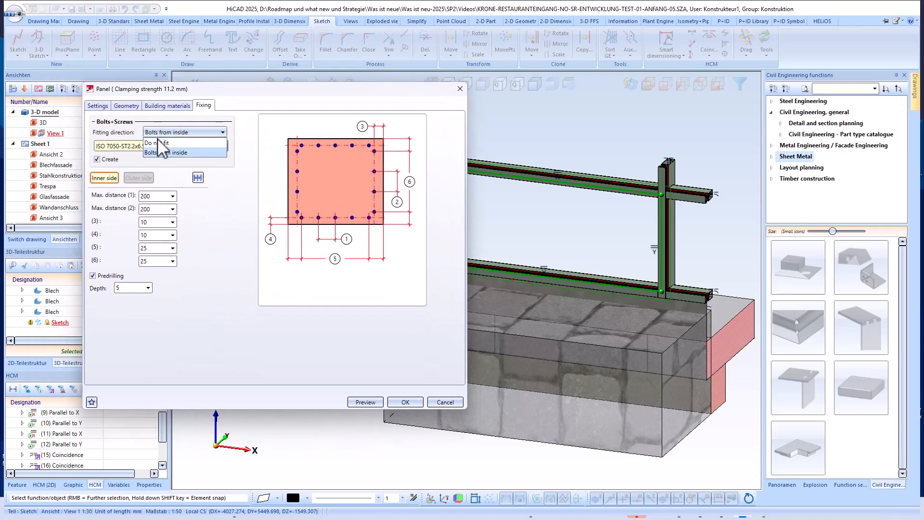
{"action": "left_click", "coordinate": [165, 145]}
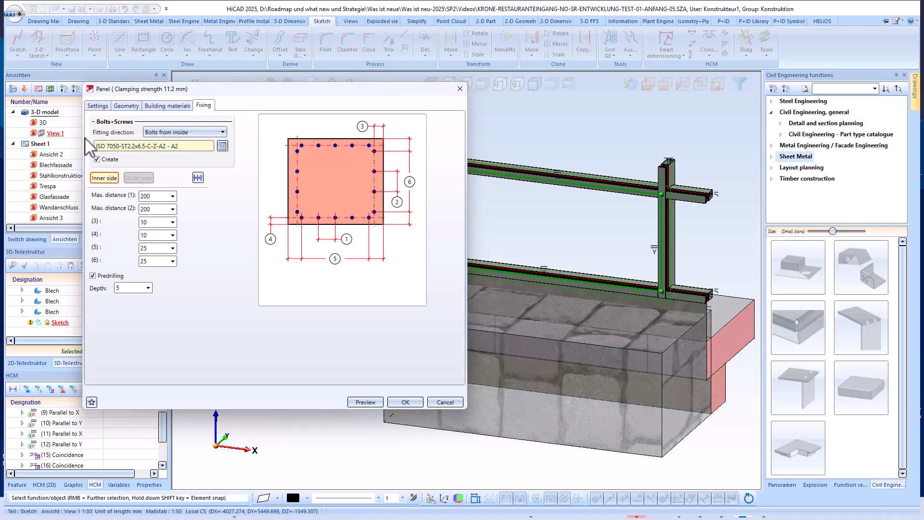
{"action": "left_click", "coordinate": [222, 145]}
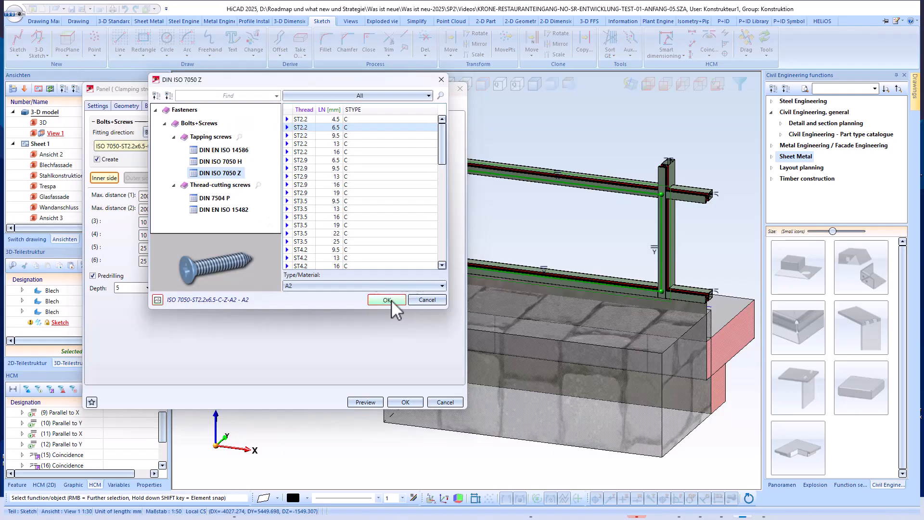
{"action": "left_click", "coordinate": [386, 300]}
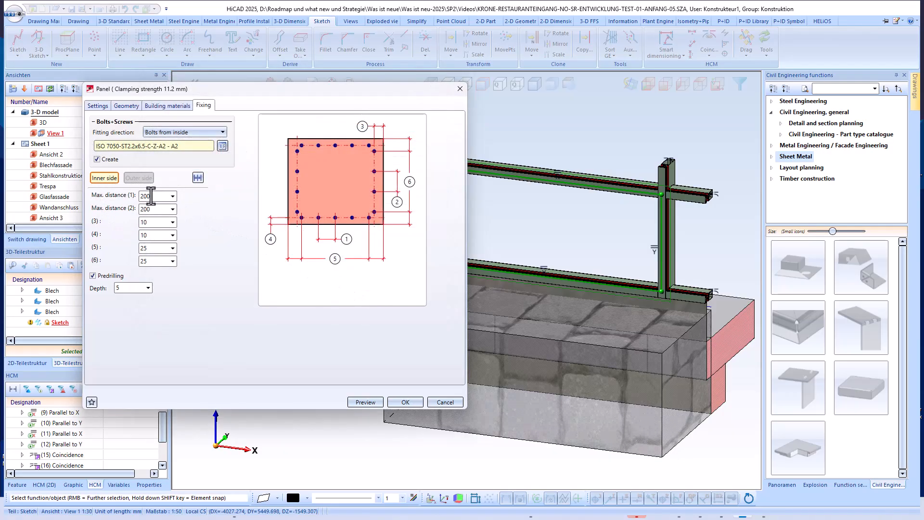
{"action": "mouse_move", "coordinate": [351, 250]}
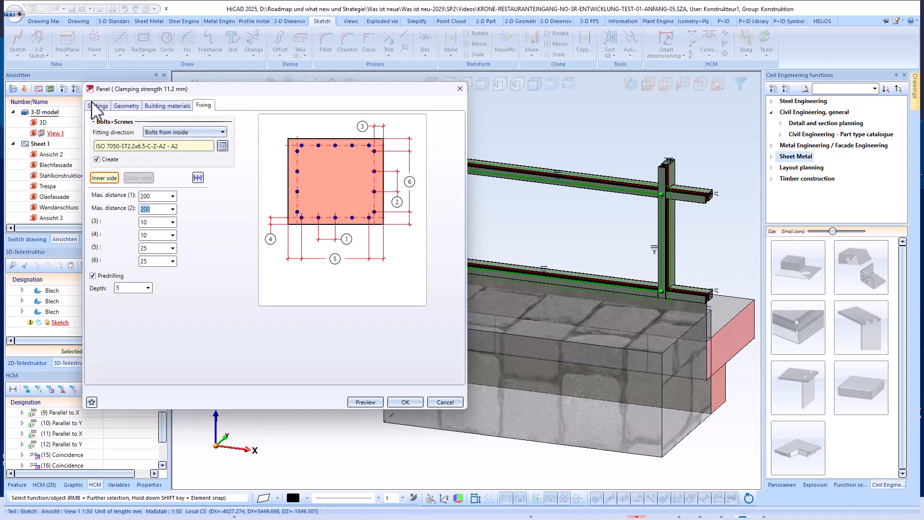
{"action": "left_click", "coordinate": [98, 105]}
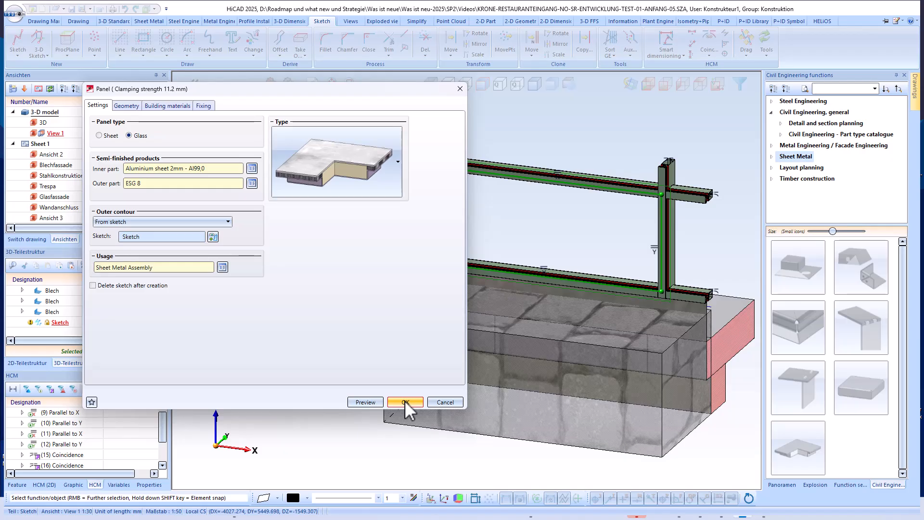
{"action": "mouse_move", "coordinate": [494, 370]}
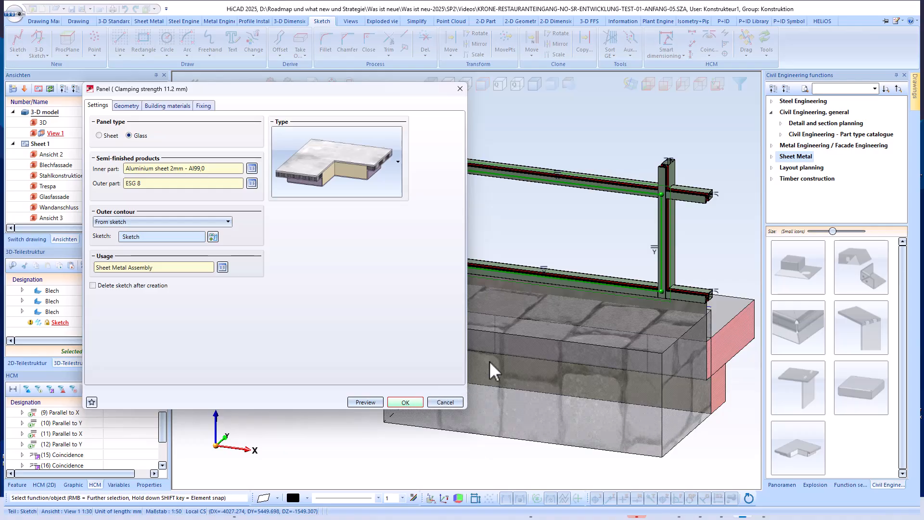
- Create the panel and add a 1:30 cuboid detail view (View 1) around it
{"action": "left_click", "coordinate": [404, 402]}
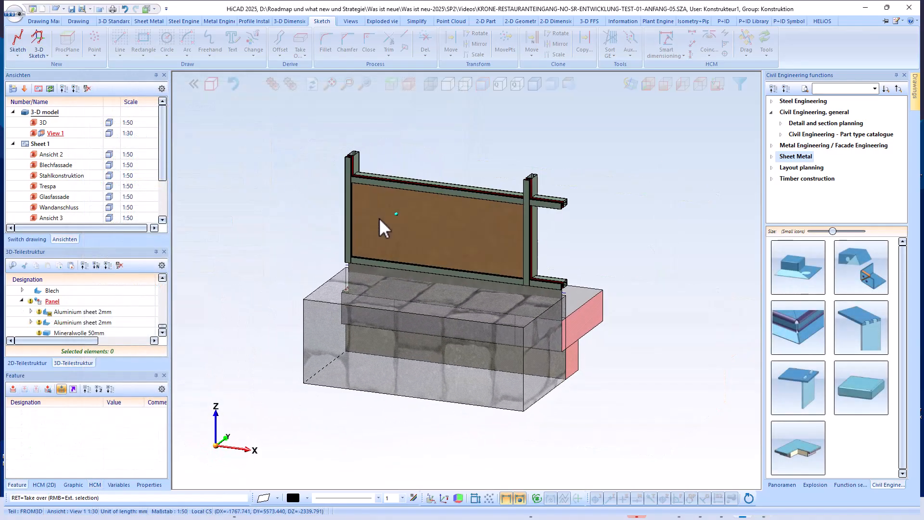
{"action": "right_click", "coordinate": [383, 227]}
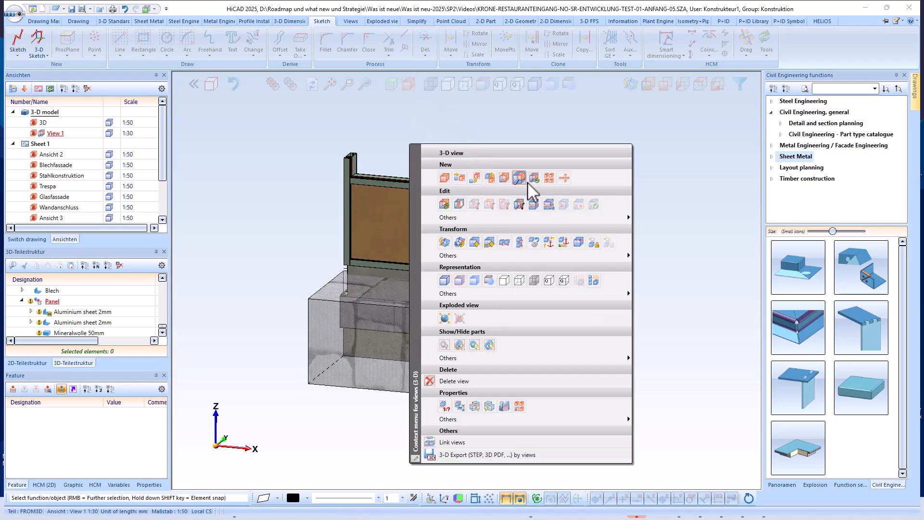
{"action": "left_click", "coordinate": [533, 178]}
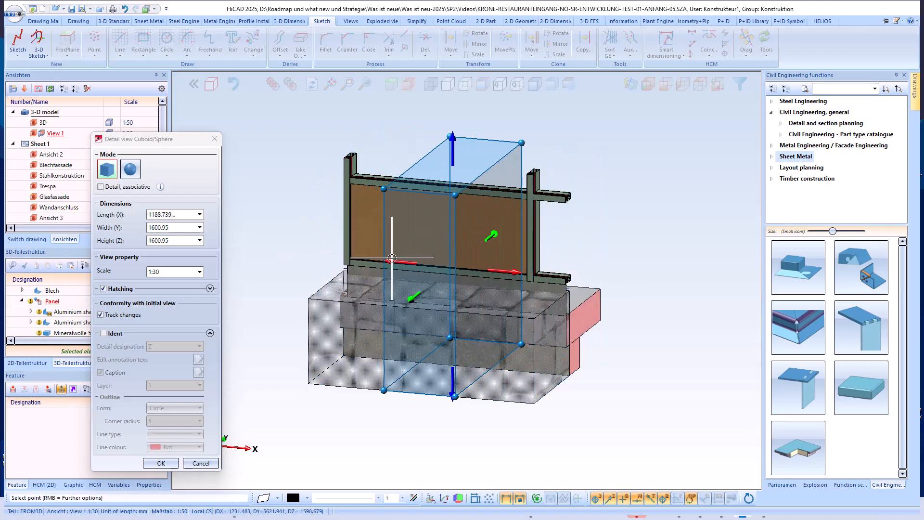
{"action": "left_click", "coordinate": [160, 462]}
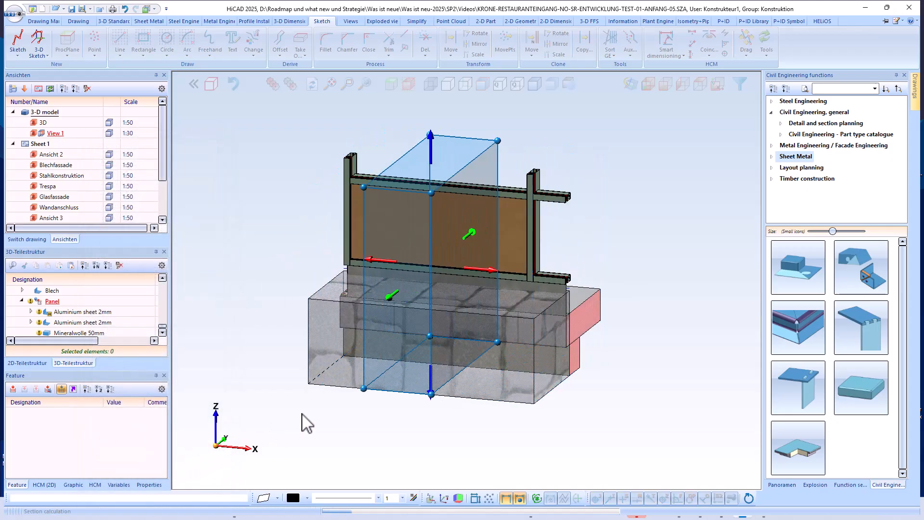
{"action": "left_click", "coordinate": [665, 83]}
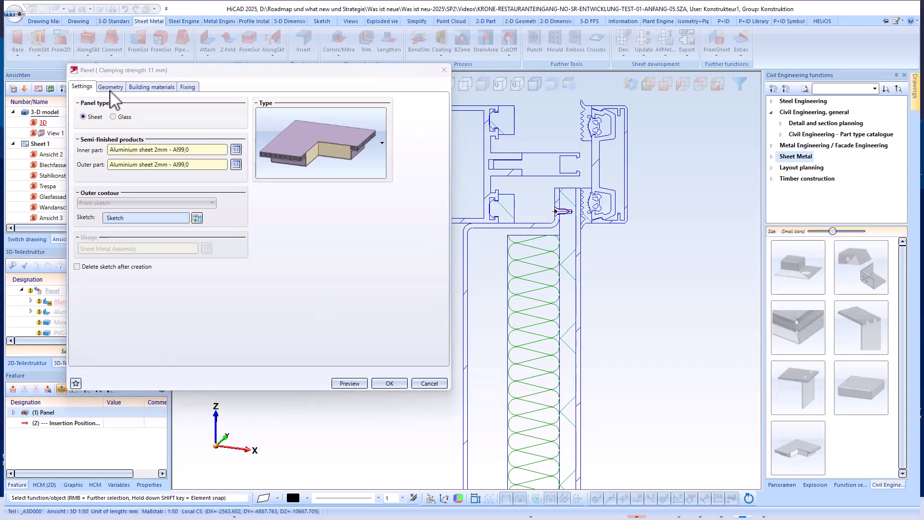
- Adjust an edge dimension and set insulation thickness to 52 mm, previewing it in section
{"action": "left_click", "coordinate": [110, 87]}
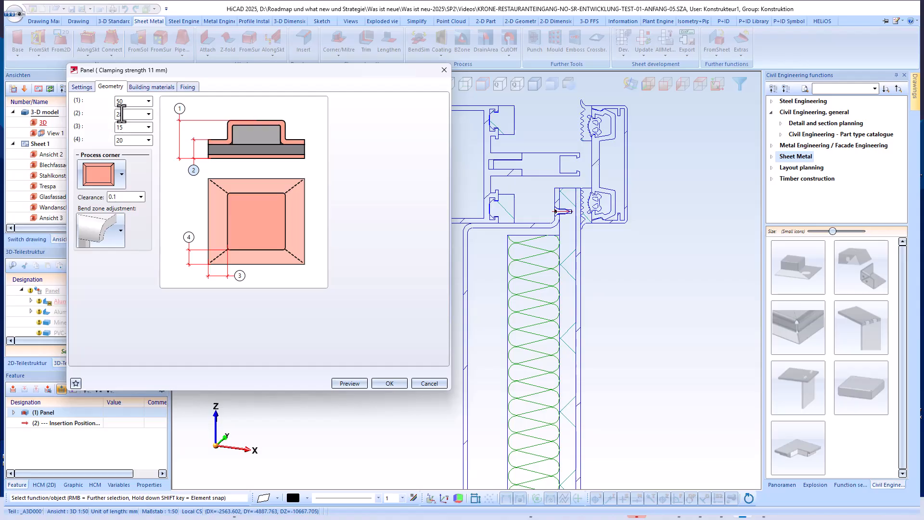
{"action": "left_click", "coordinate": [152, 87]}
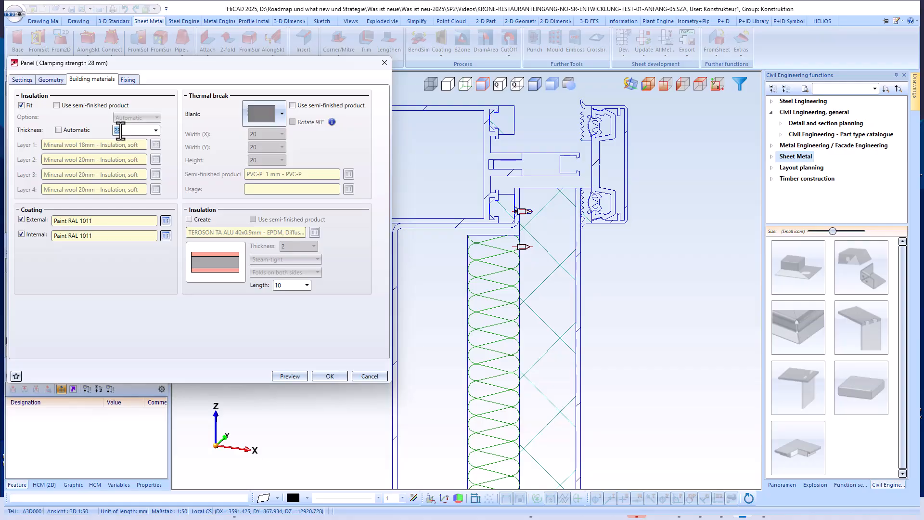
{"action": "left_click", "coordinate": [152, 129]}
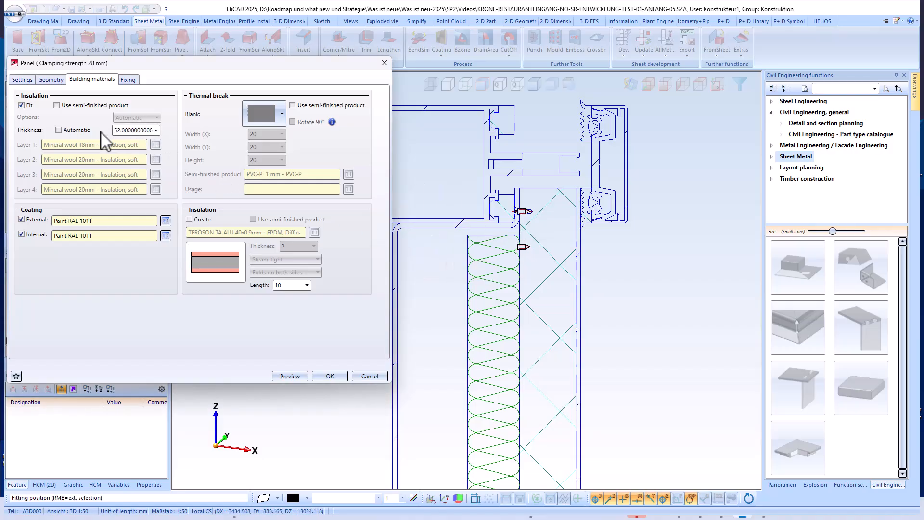
{"action": "left_click", "coordinate": [289, 375]}
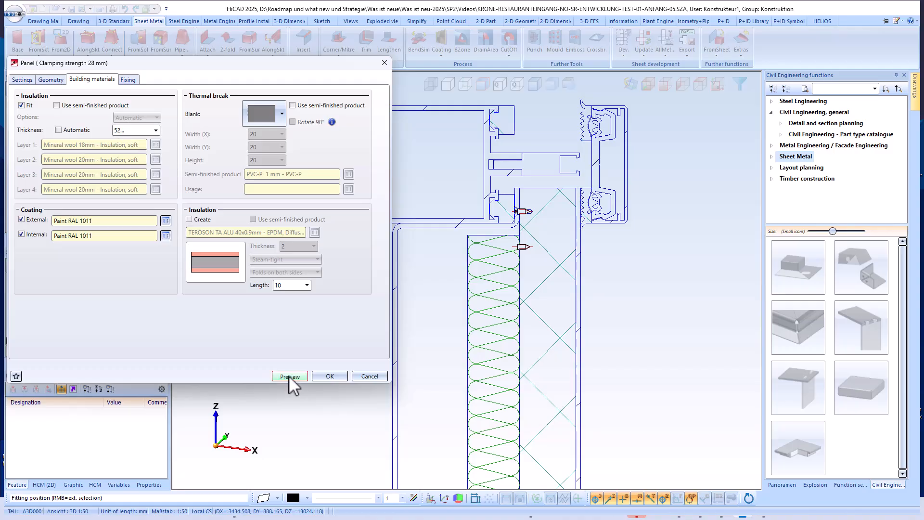
{"action": "left_click", "coordinate": [289, 376]}
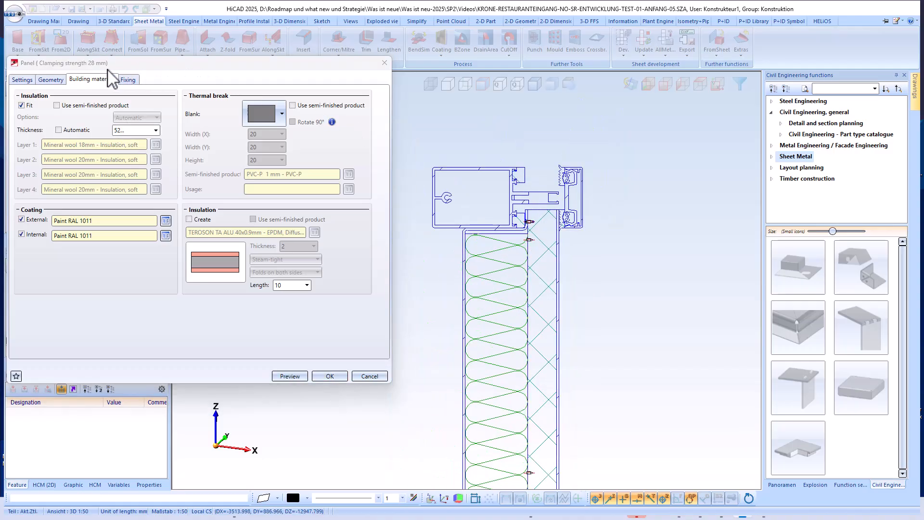
{"action": "left_click", "coordinate": [22, 79]}
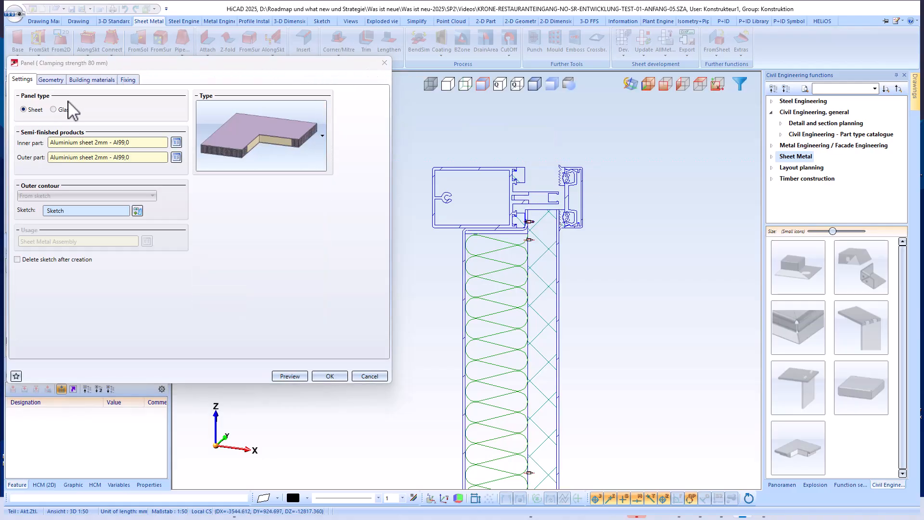
- Make the panel flat with 22 mm clamping strength in Geometry field (1) and apply
{"action": "left_click", "coordinate": [50, 80]}
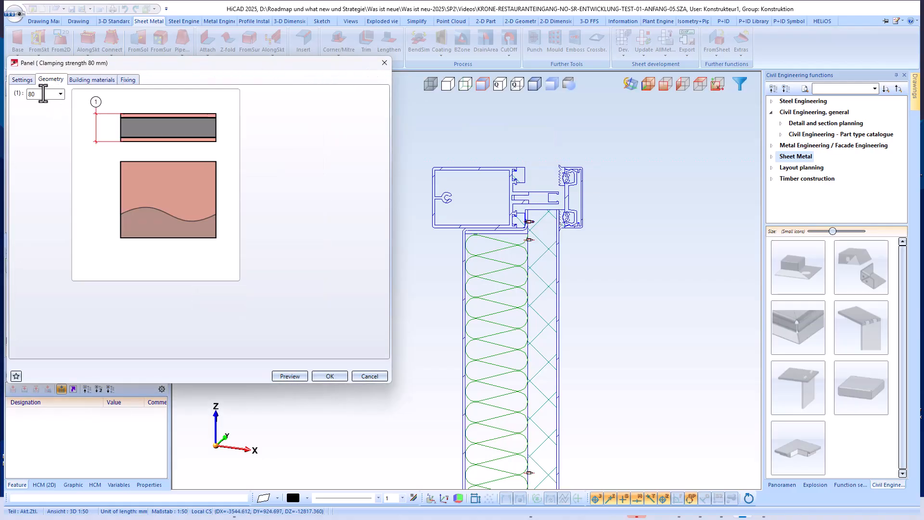
{"action": "left_click", "coordinate": [21, 79]}
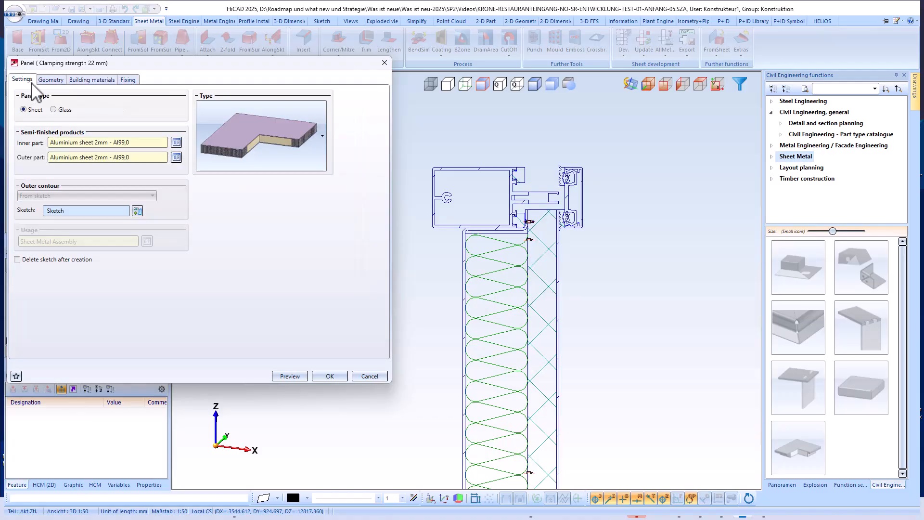
{"action": "left_click", "coordinate": [50, 79]}
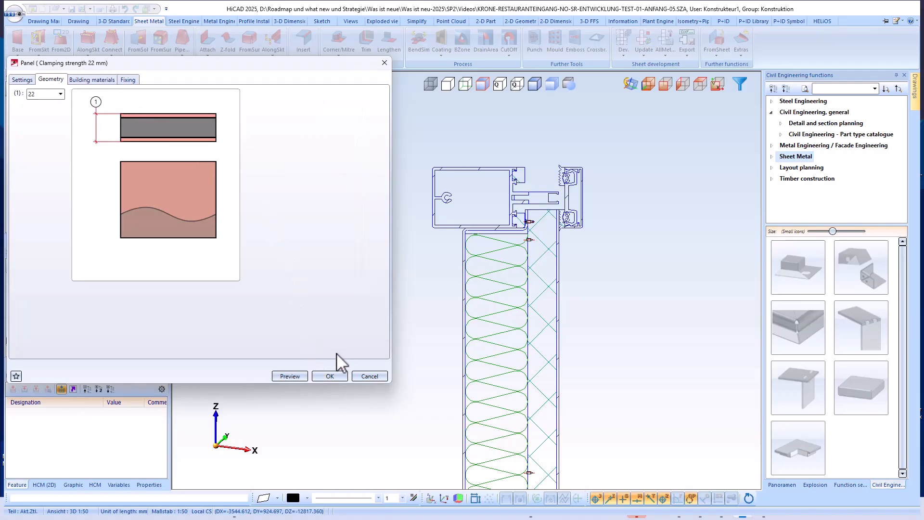
{"action": "left_click", "coordinate": [329, 376]}
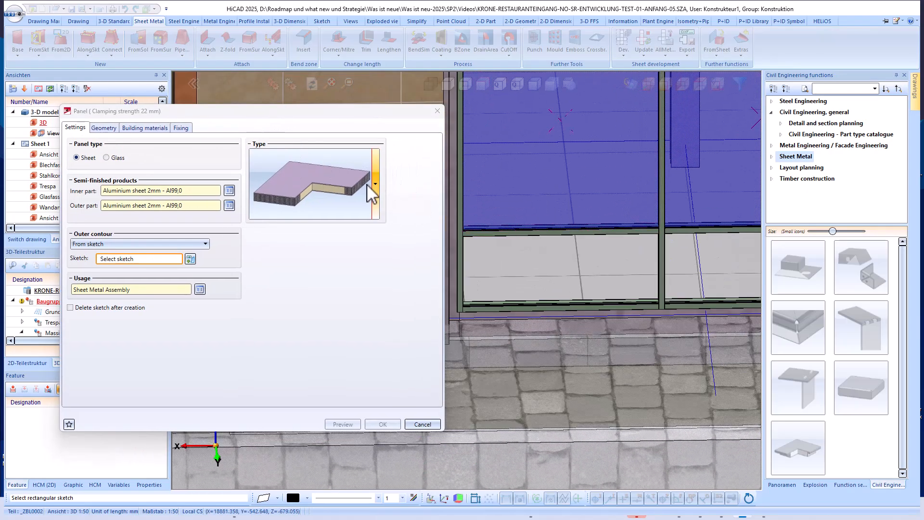
- Set the outer contour to 'Via beam-glass points' and pick the surrounding facade beams
{"action": "left_click", "coordinate": [374, 183]}
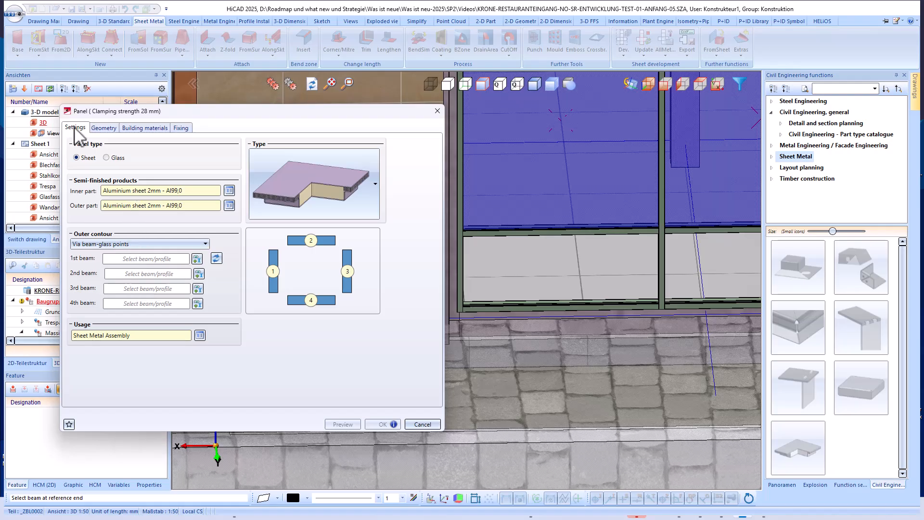
{"action": "left_click", "coordinate": [145, 258]}
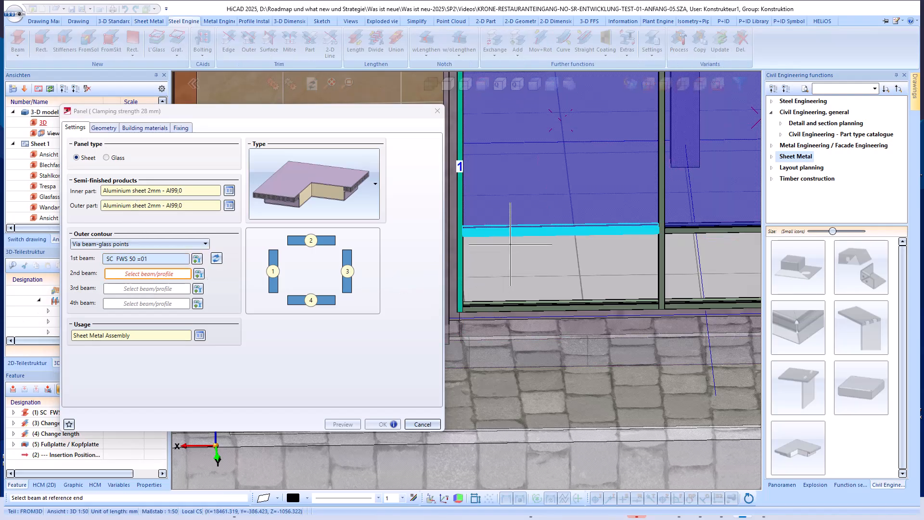
{"action": "left_click", "coordinate": [659, 277]}
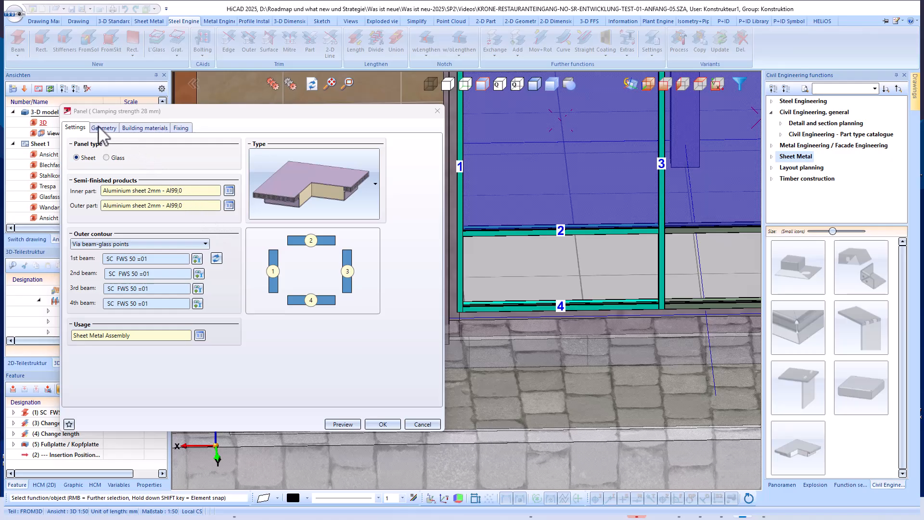
- Check the panel geometry, set insulation thickness to 50 mm, and create the panel
{"action": "left_click", "coordinate": [104, 127]}
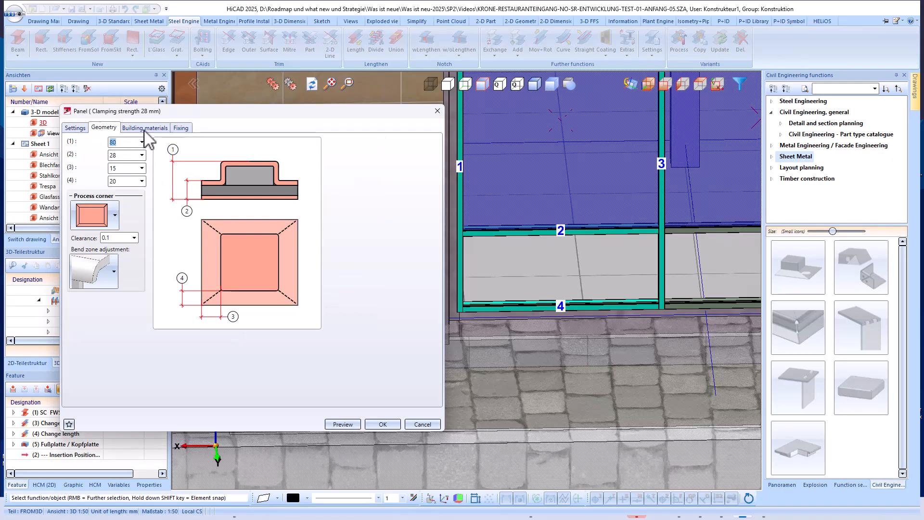
{"action": "left_click", "coordinate": [144, 128]}
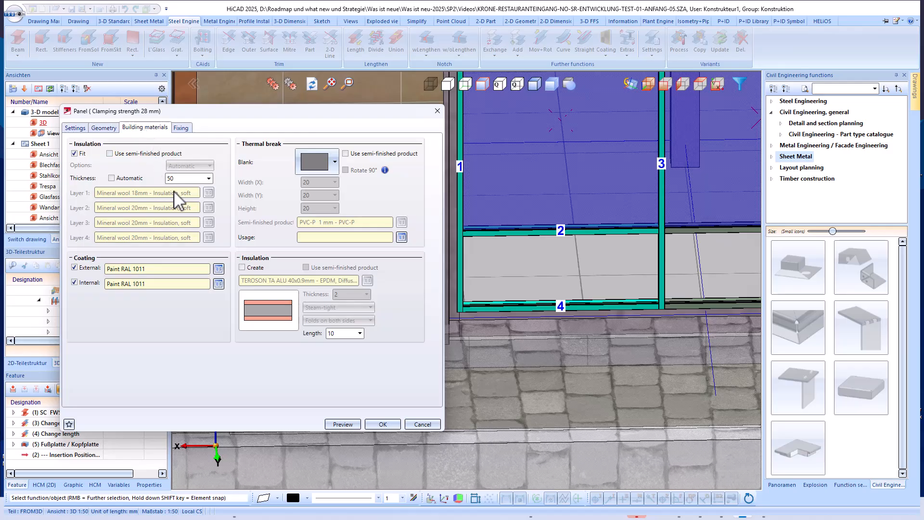
{"action": "mouse_move", "coordinate": [371, 409]}
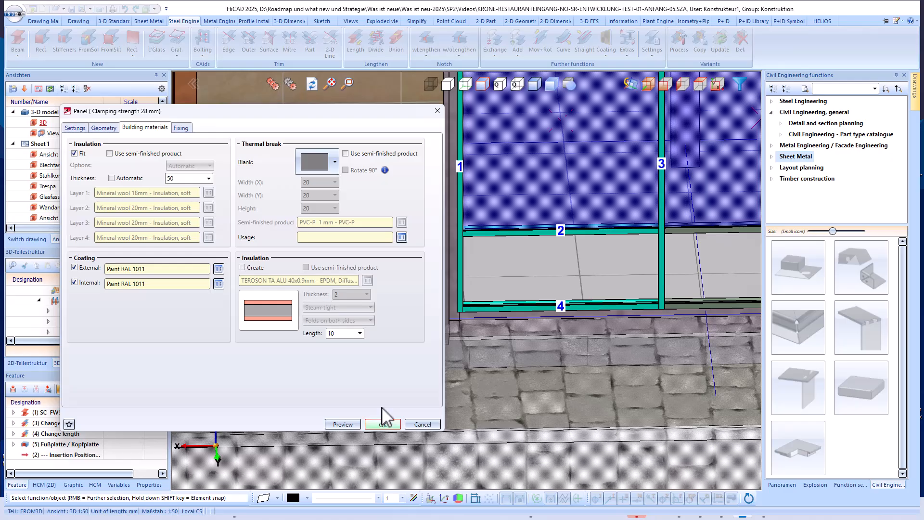
{"action": "left_click", "coordinate": [383, 424]}
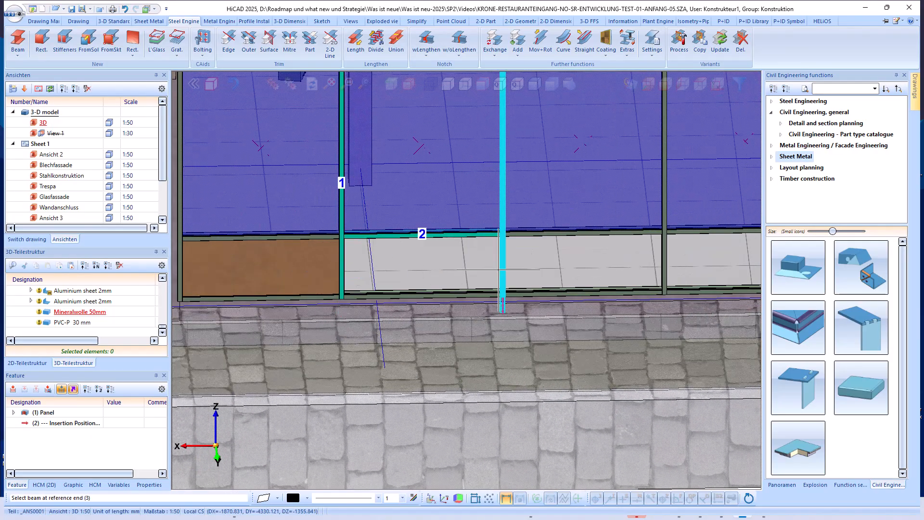
- Select the remaining bounding beam for the insulated panel
{"action": "left_click", "coordinate": [503, 289]}
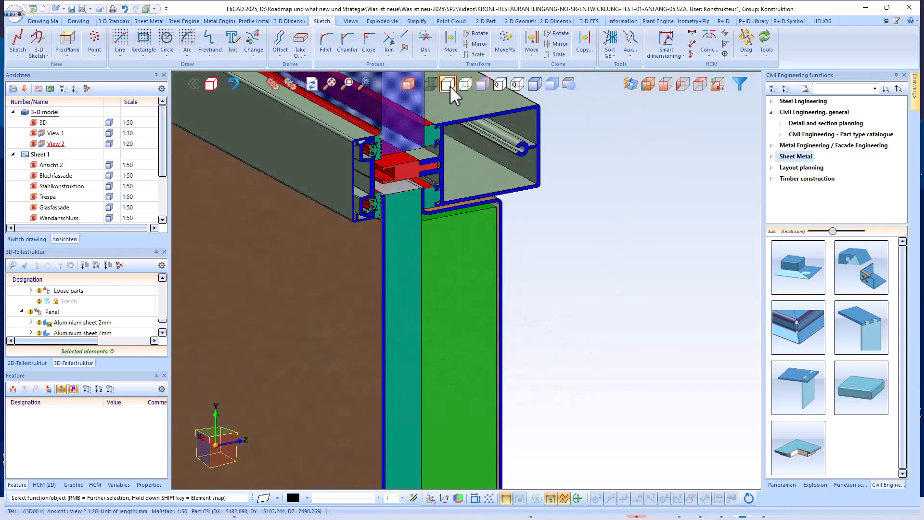
- Show the detail isometric and shaded, then return to the full 3D building view
{"action": "left_click", "coordinate": [447, 84]}
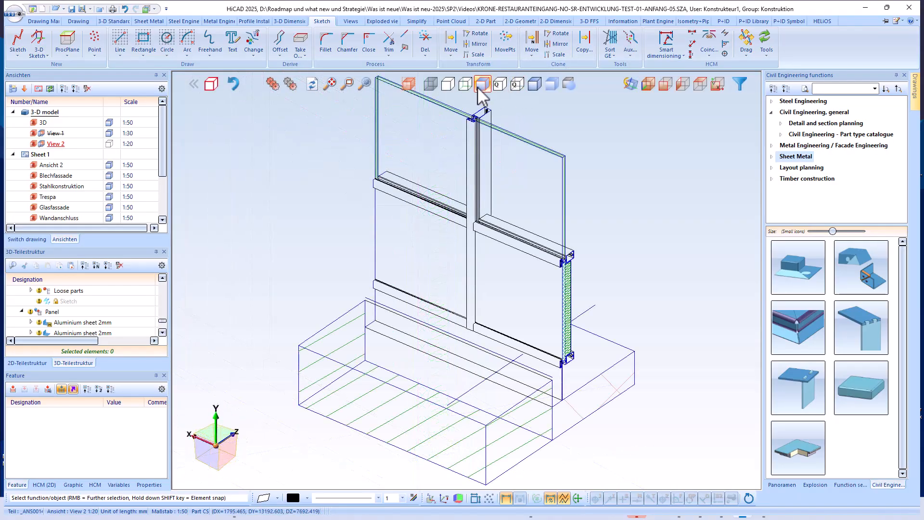
{"action": "left_click", "coordinate": [483, 84]}
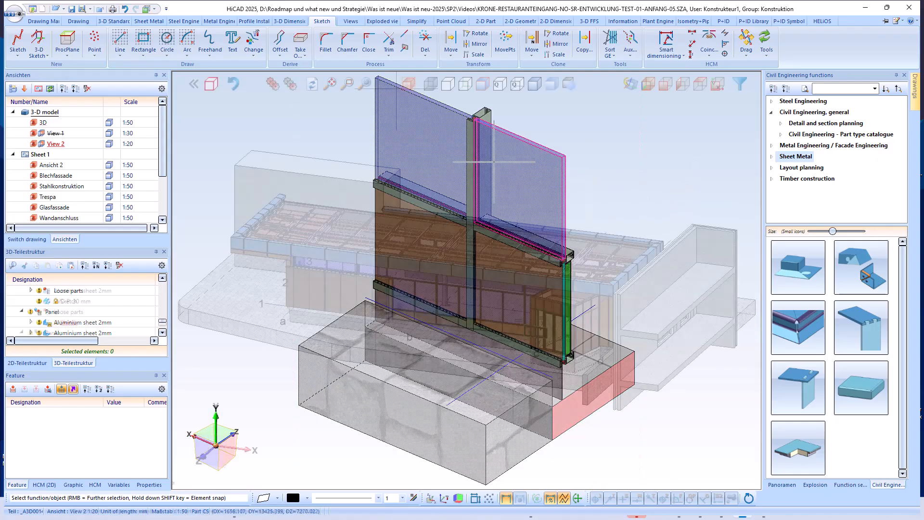
{"action": "left_click", "coordinate": [330, 83]}
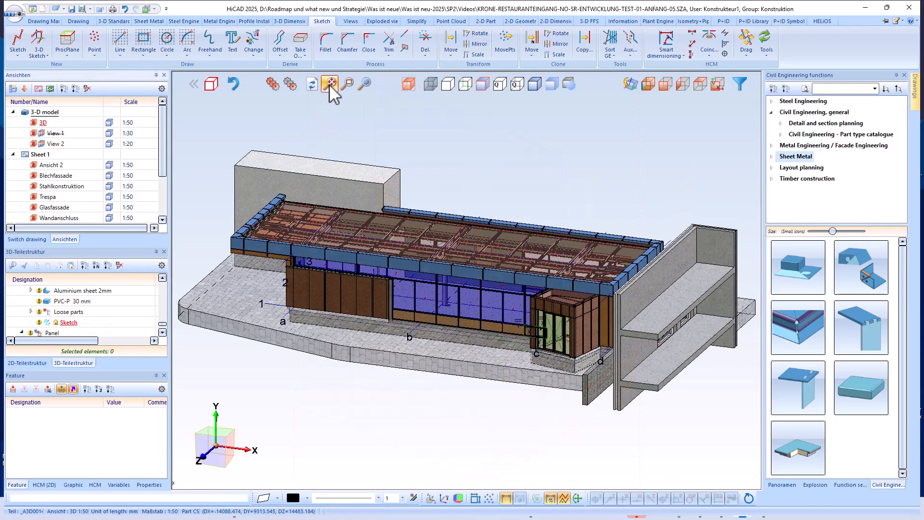
{"action": "left_click", "coordinate": [329, 84]}
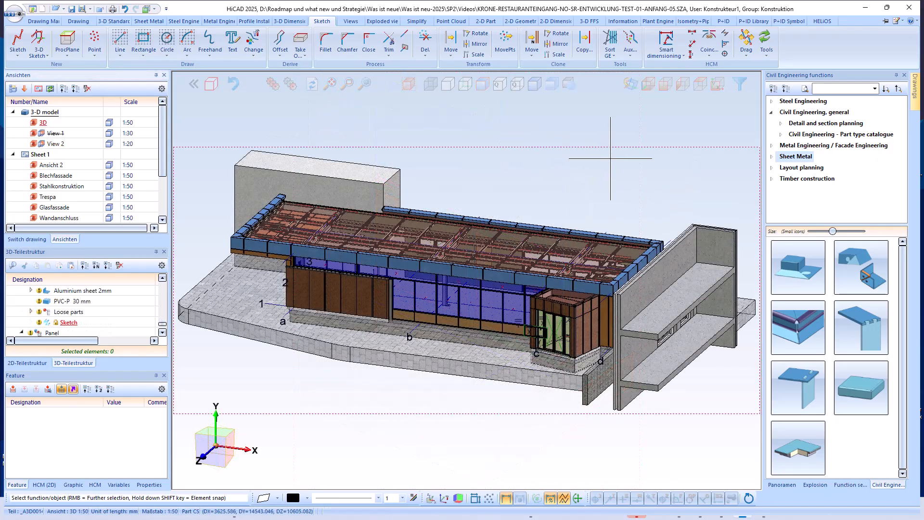